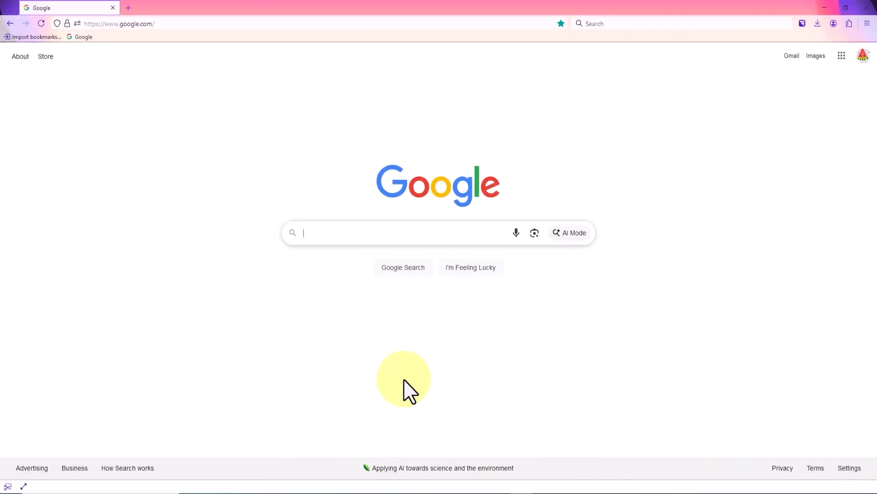
Search Google for 'Vheer AI' to reach the Vheer image generator site
text(Vheer AI)
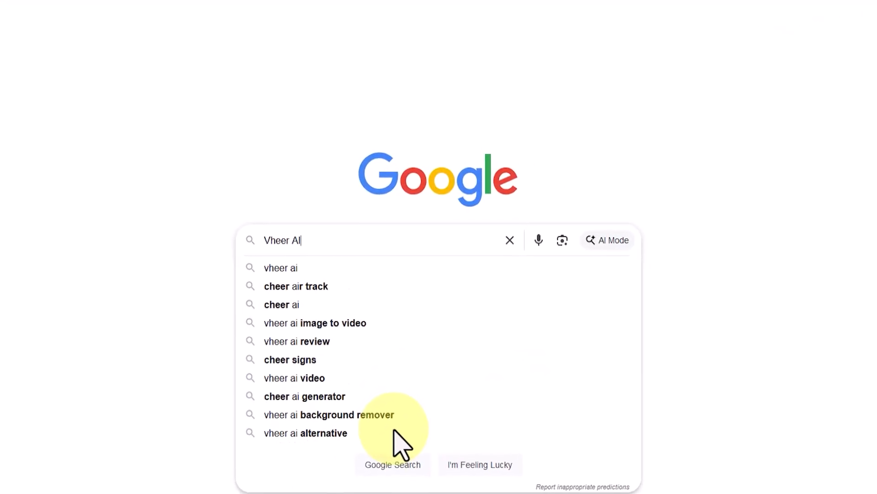
click(392, 464)
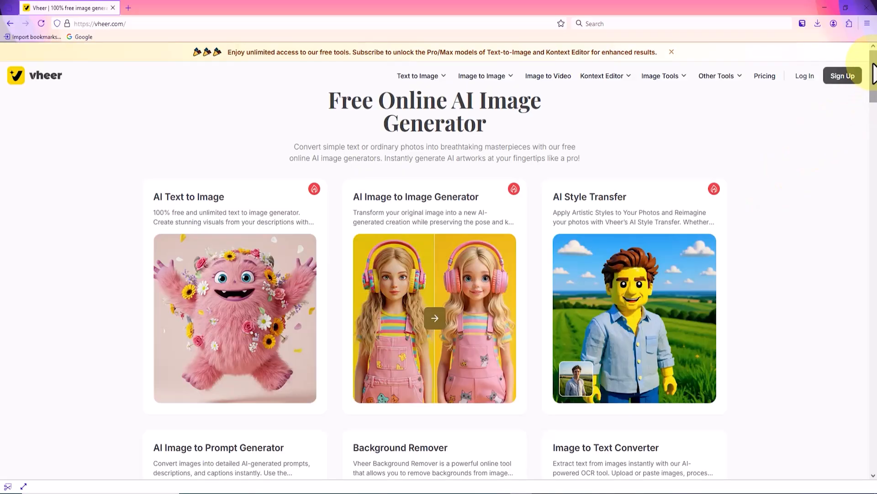
scroll(down, 3)
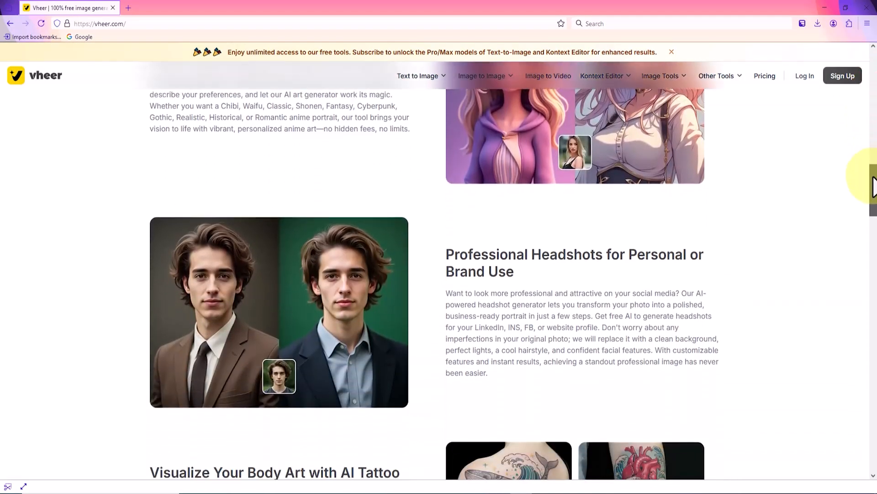
scroll(down, 3)
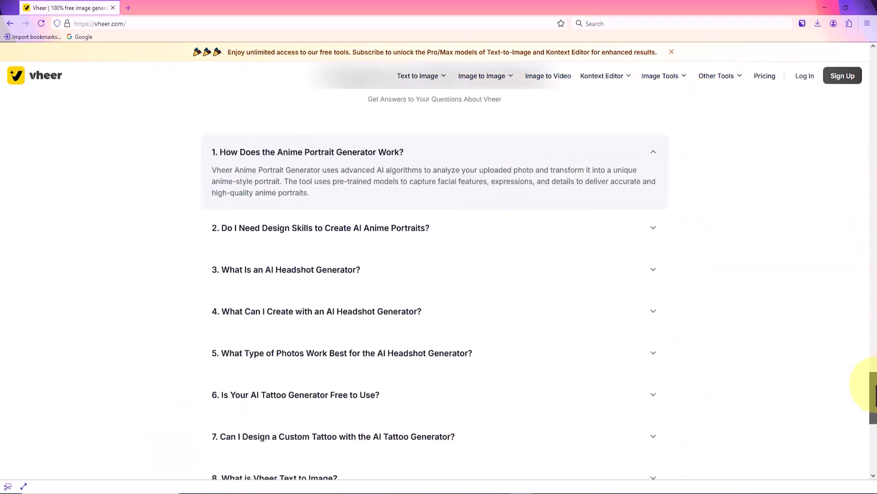
scroll(up, 3)
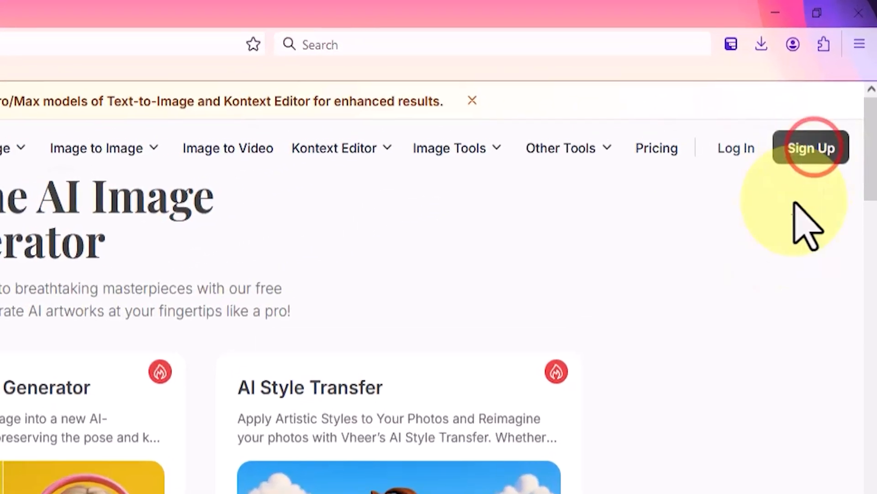
Sign up for Vheer with a Google account, landing on the Free Account profile page
click(811, 148)
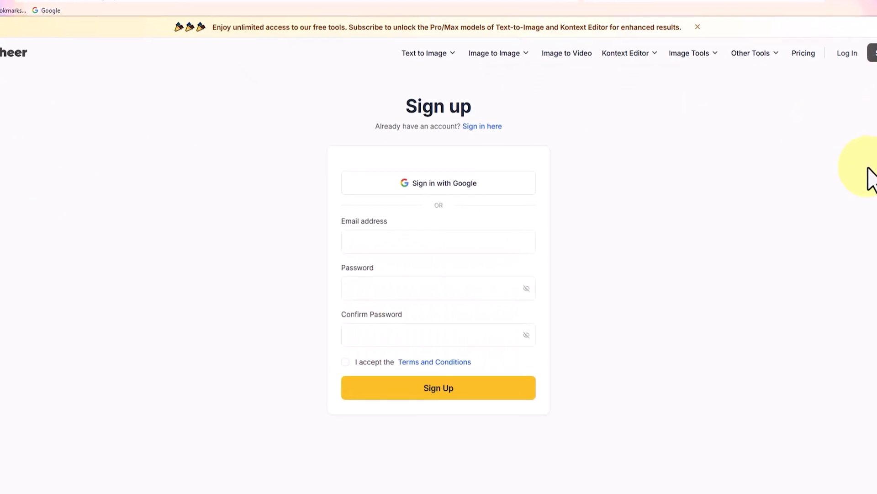
scroll(down, 3)
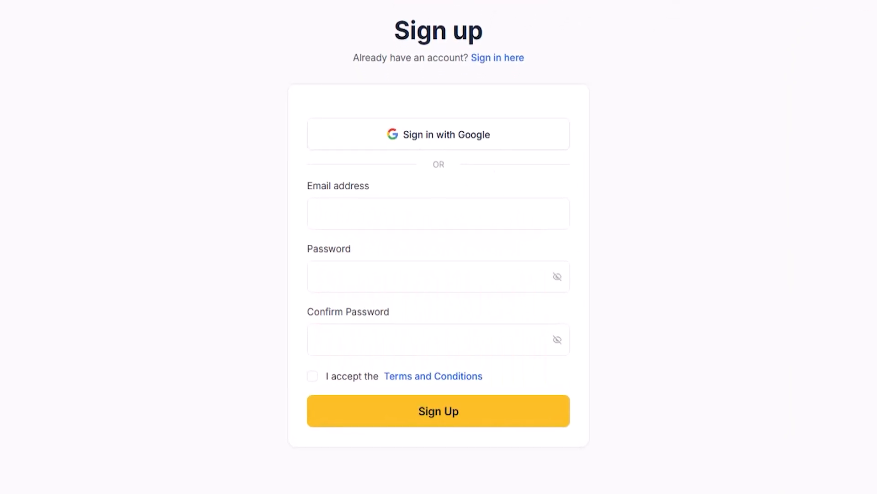
scroll(down, 3)
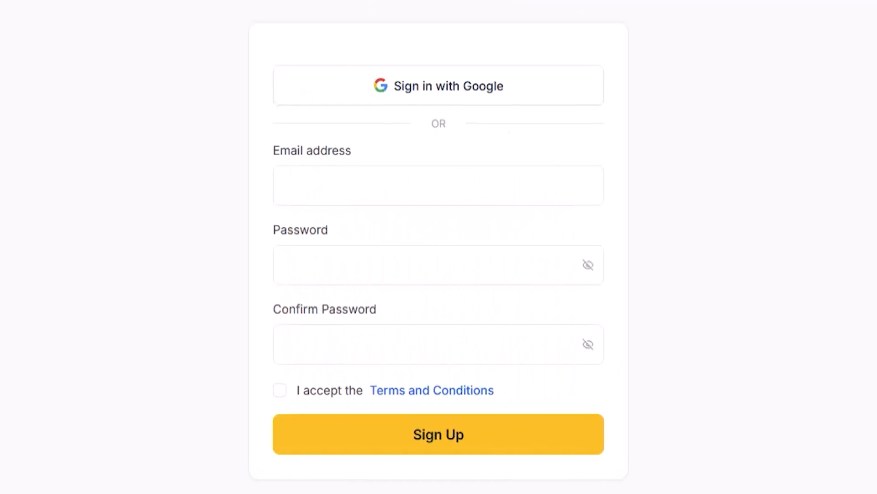
mouse_move(801, 101)
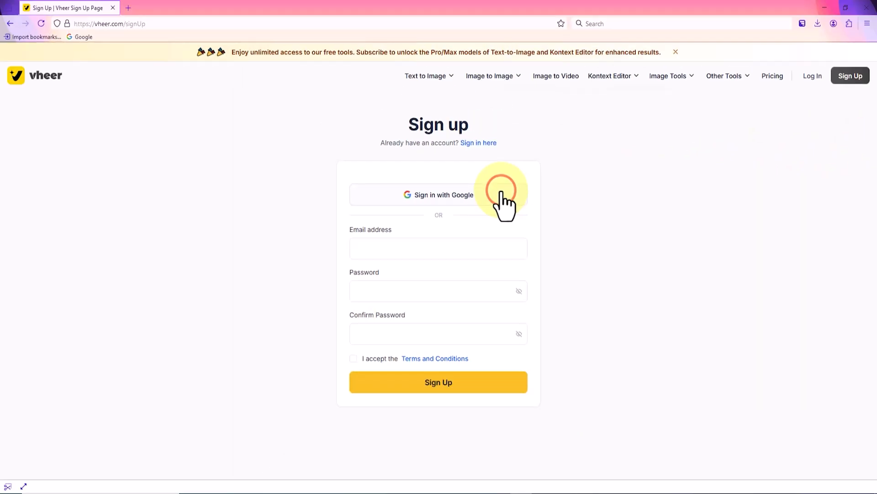
click(438, 194)
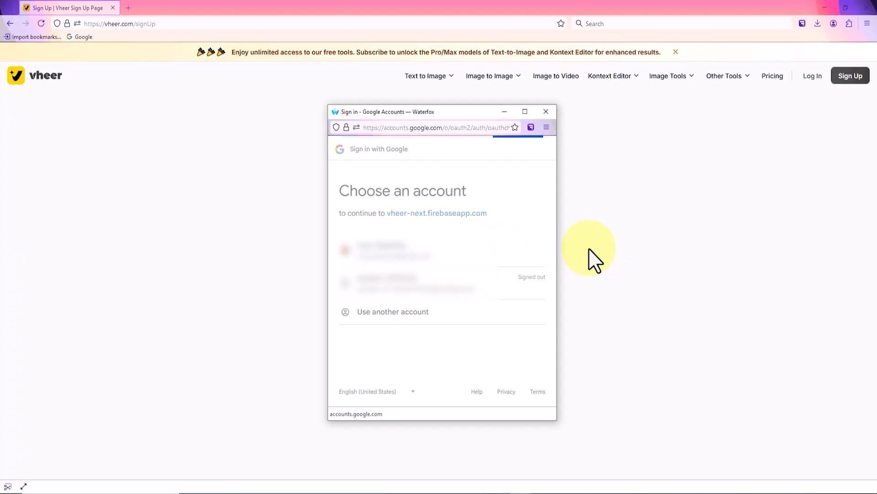
click(392, 251)
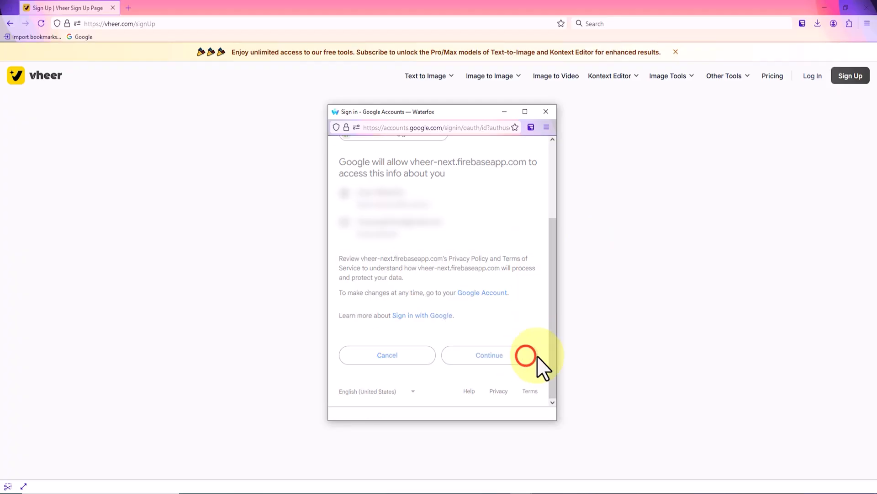
click(488, 354)
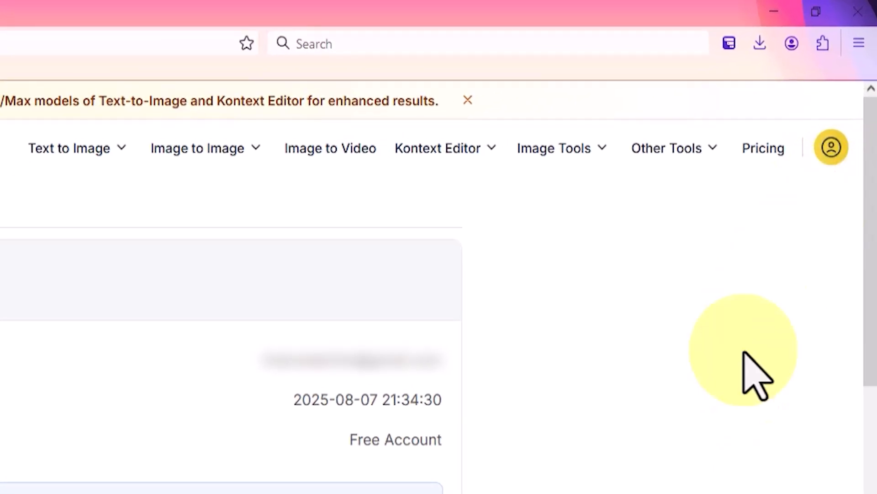
scroll(down, 3)
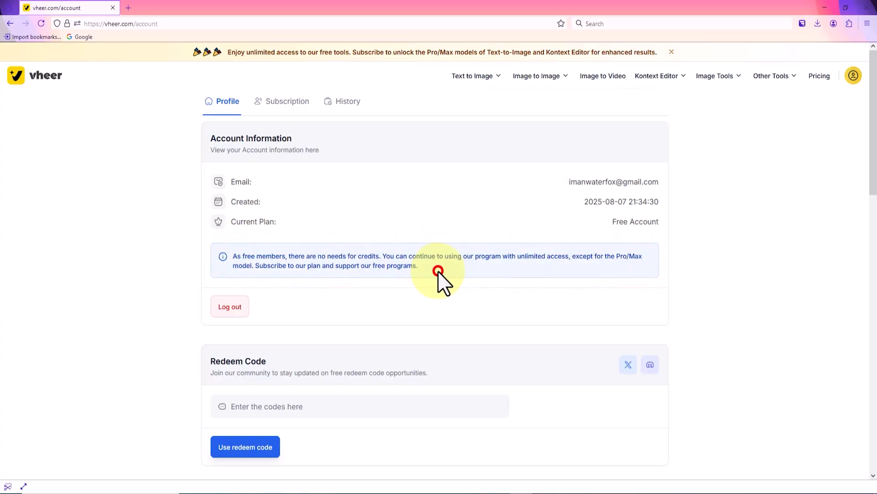
mouse_move(627, 274)
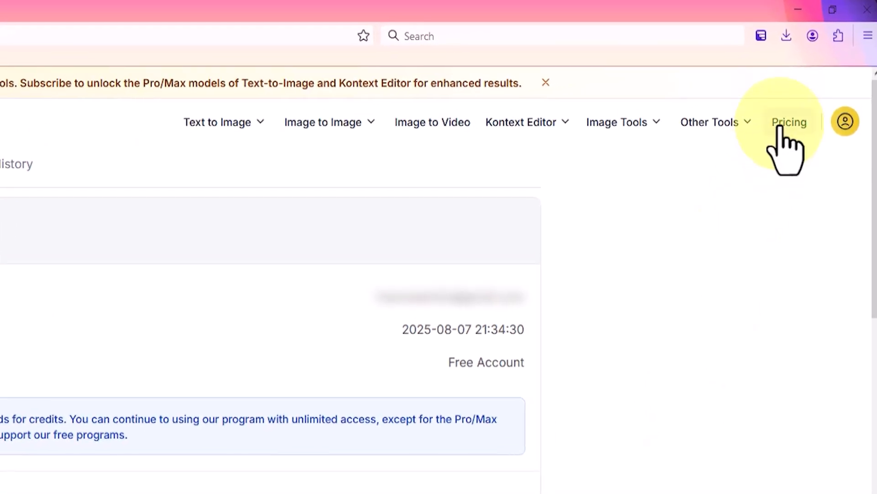
Review Vheer's Free, Premium and Advanced pricing plans and the FAQ
click(789, 122)
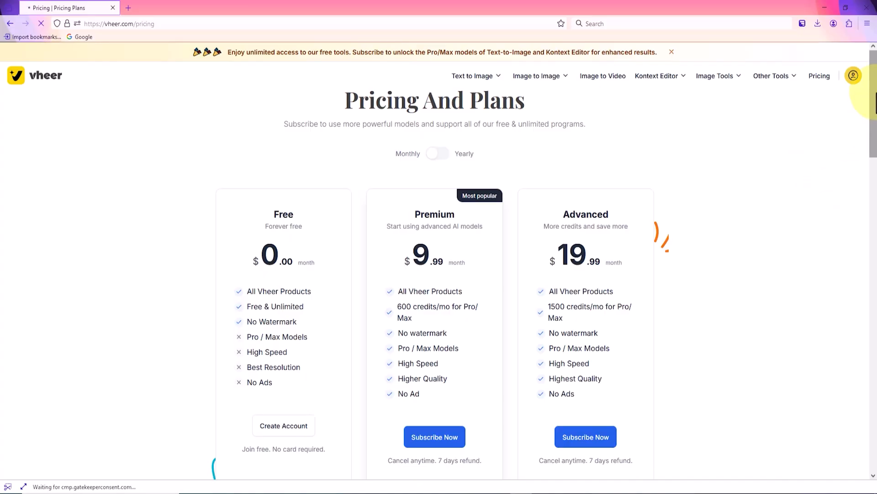
scroll(down, 3)
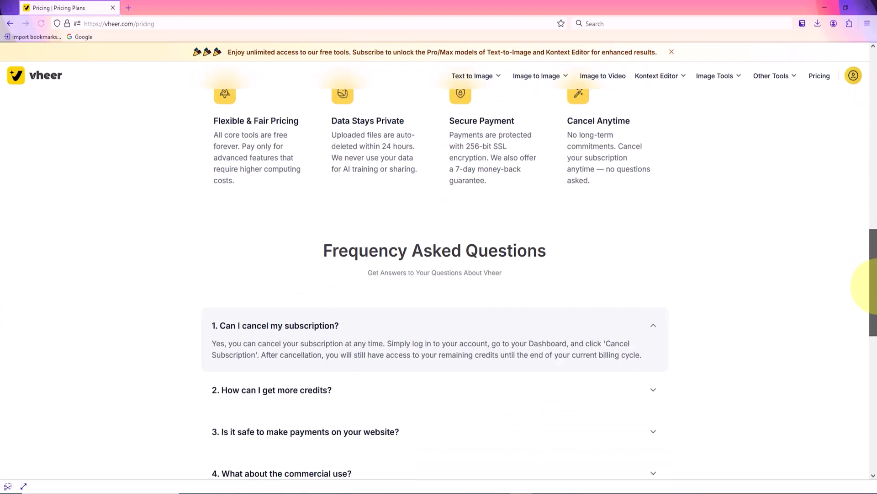
scroll(up, 3)
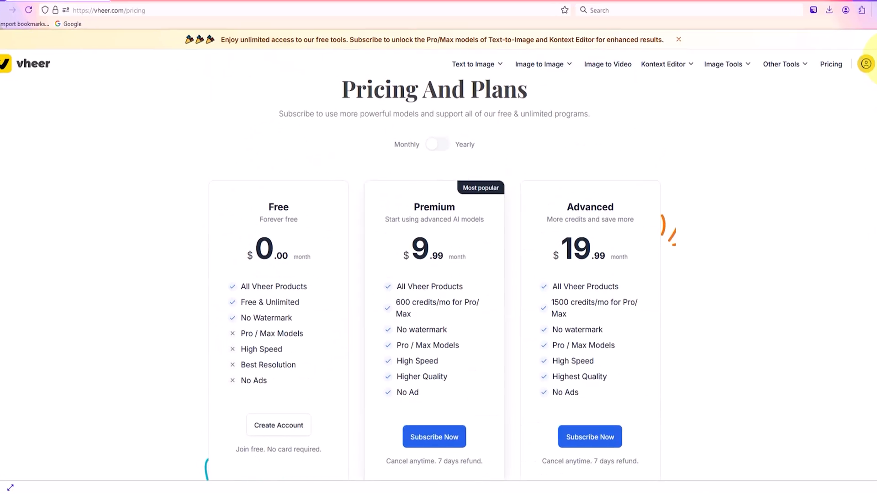
scroll(down, 3)
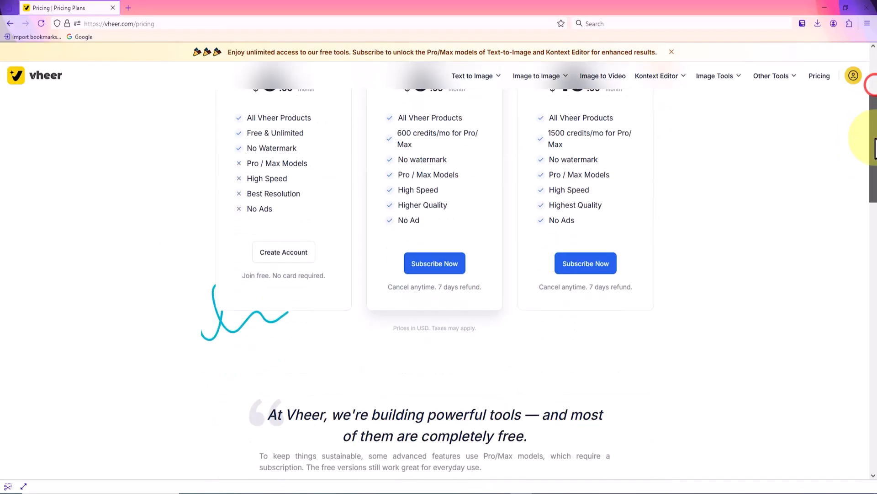
scroll(up, 3)
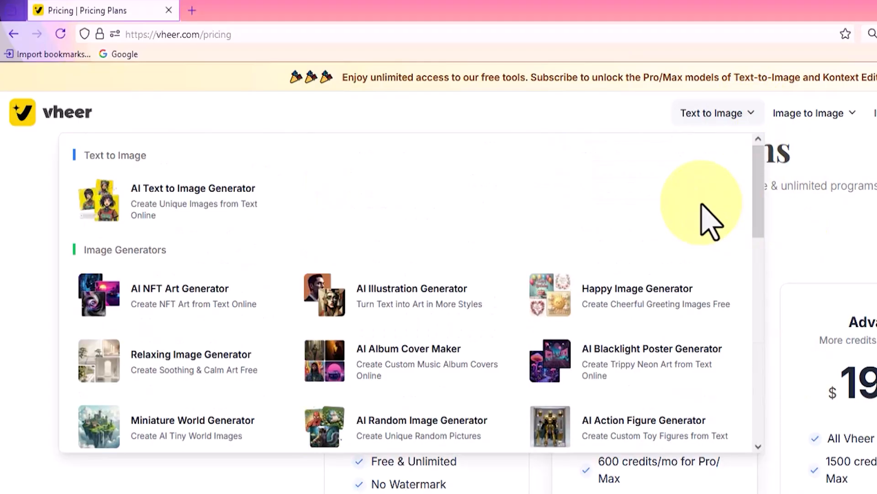
mouse_move(240, 213)
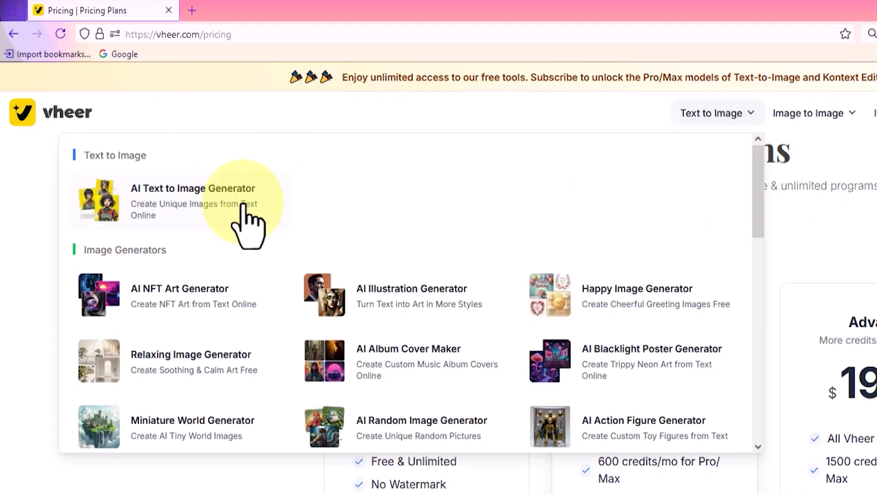
Go to the AI Text to Image Generator and start a new image from text
click(193, 196)
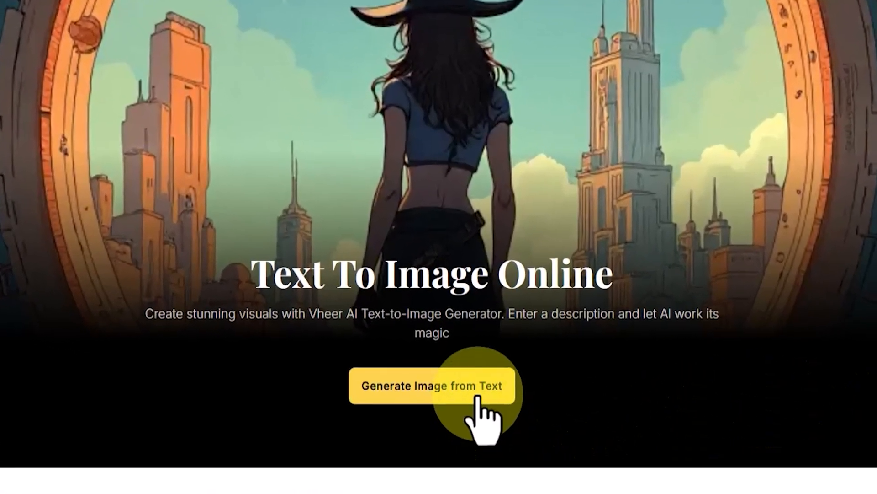
click(432, 385)
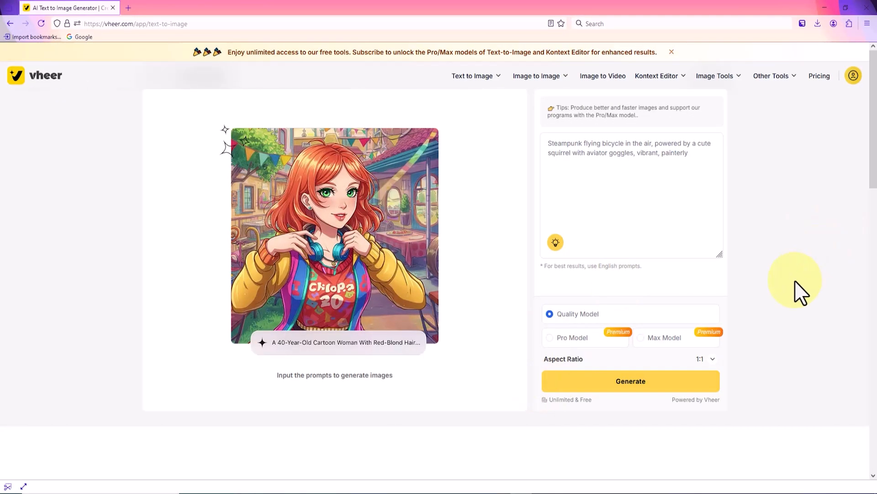
mouse_move(769, 487)
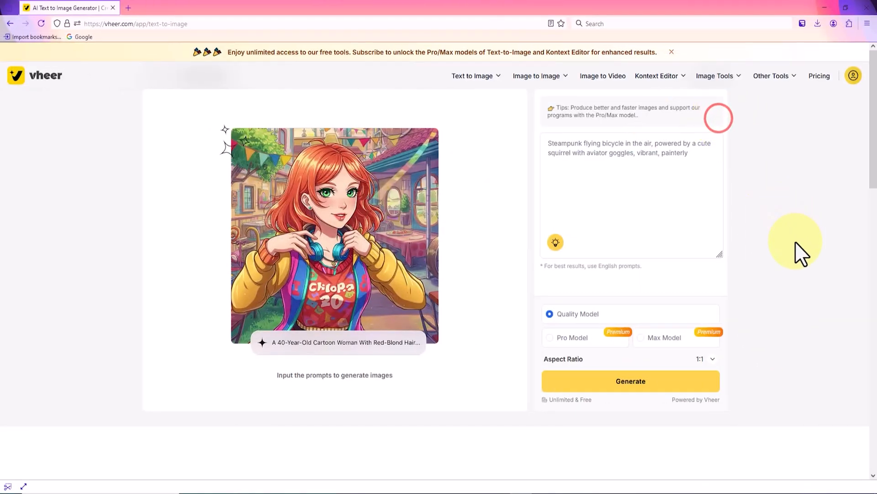
Enter the prompt 'Kim Kardashian looking directly into the camera, set against the soft bokeh background' of a café
click(582, 148)
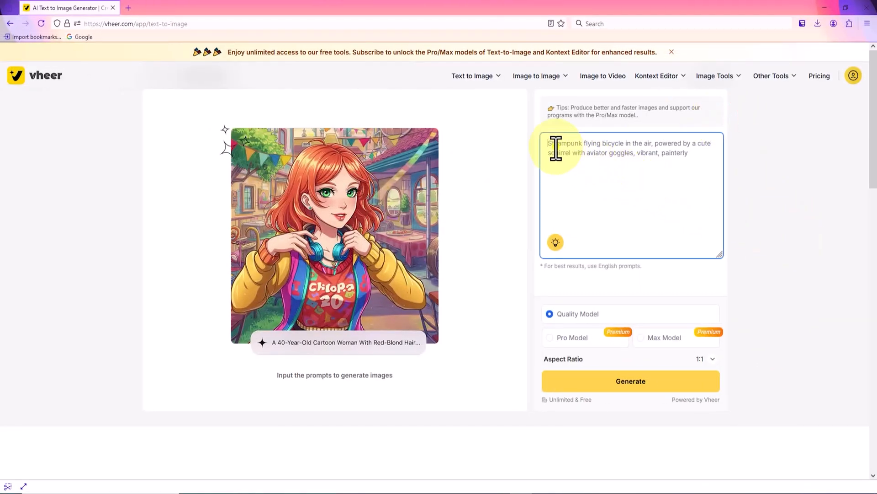
text(Kim Kardashian looking directly into the camera, set against the soft bokeh background of a modern, quiet café.)
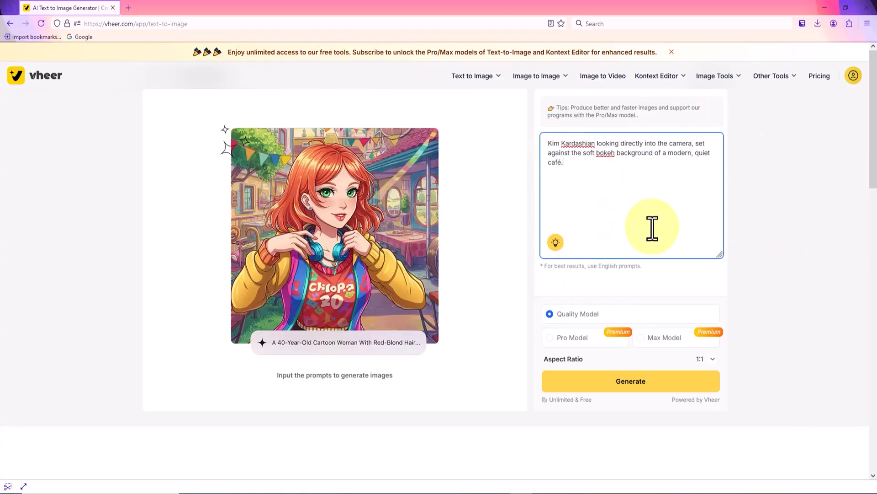
mouse_move(663, 232)
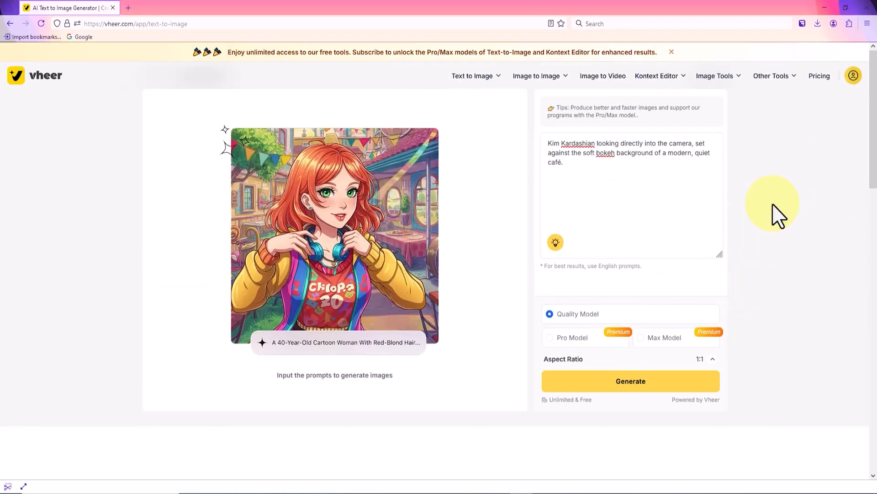
Choose the 16:9 aspect ratio for the café portrait image
click(706, 359)
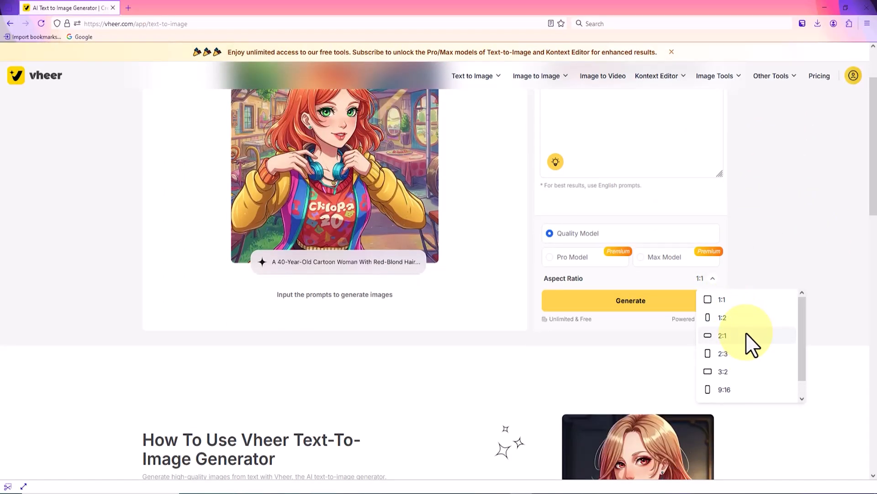
scroll(down, 3)
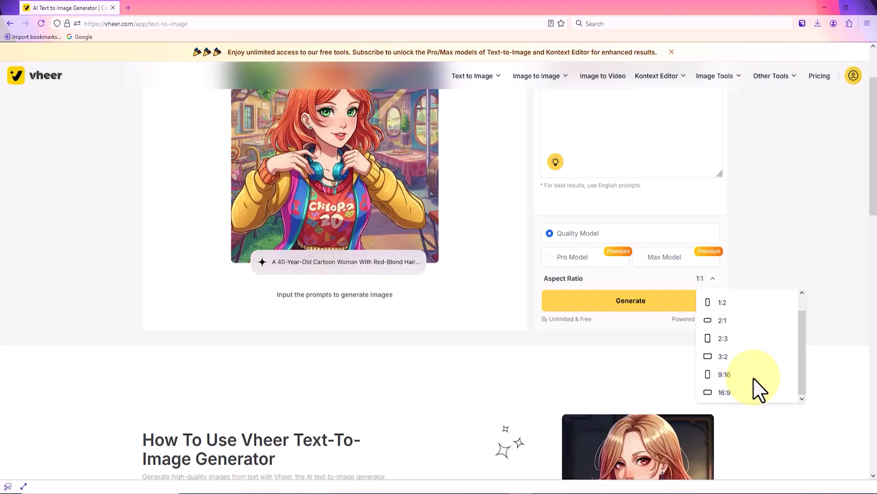
scroll(up, 3)
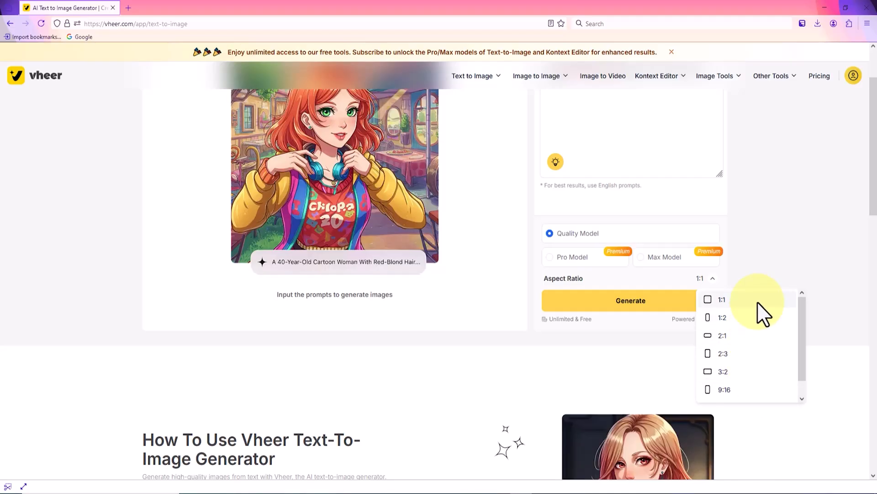
scroll(down, 3)
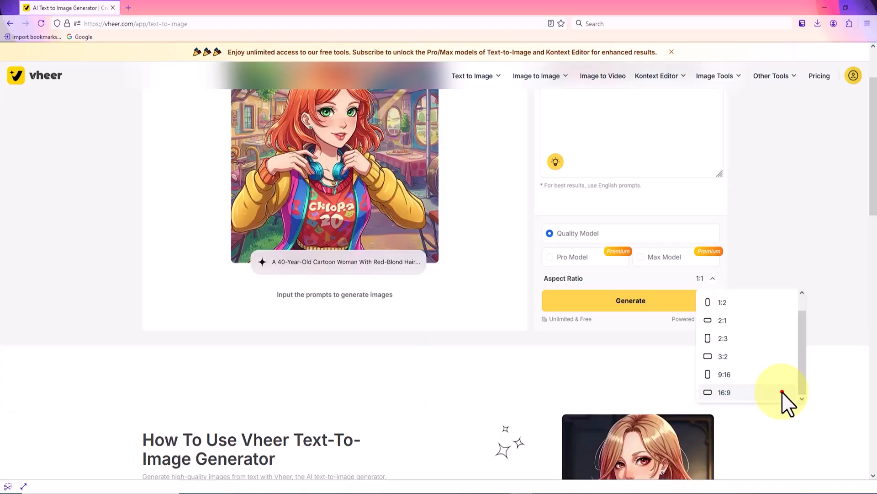
click(724, 392)
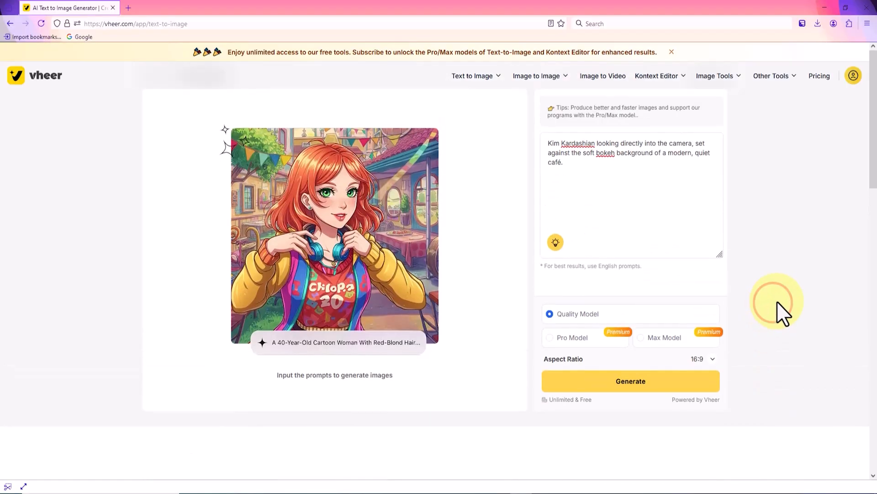
Generate the café portrait and examine the dark-haired woman's face up close in Photos
click(630, 381)
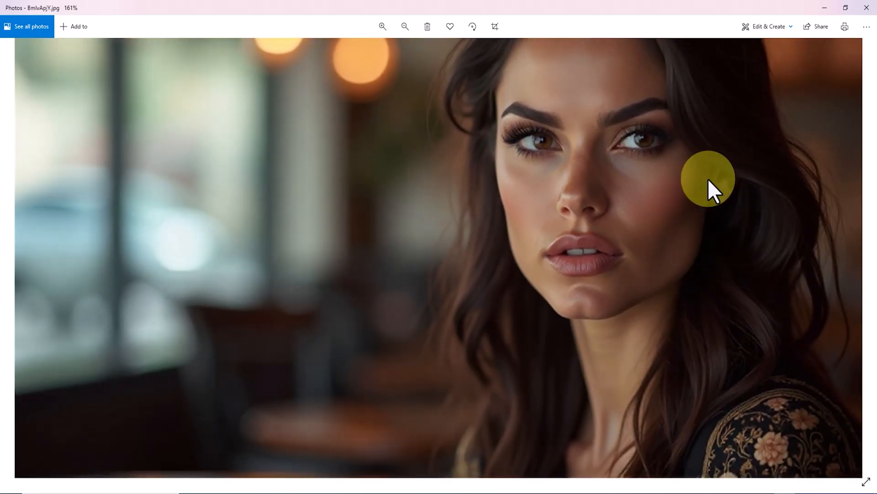
click(404, 26)
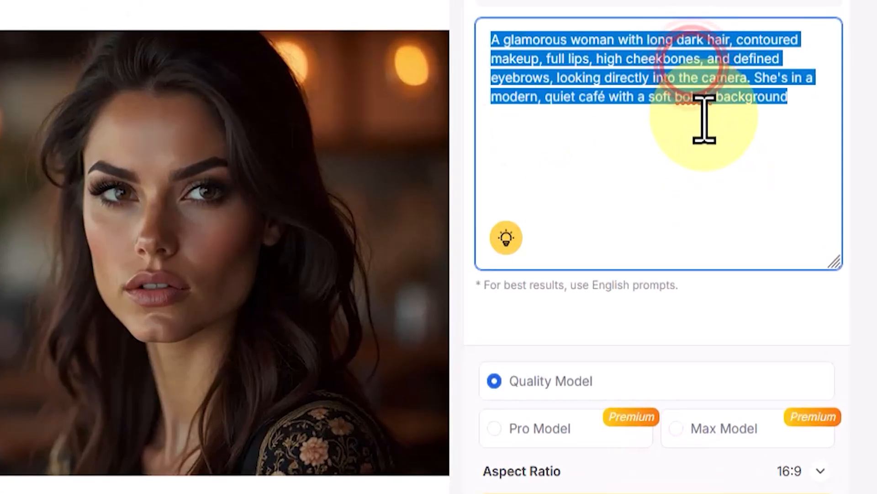
Paste a sad green cartoon parrot in a desert prompt over the old one and generate it
right_click(527, 59)
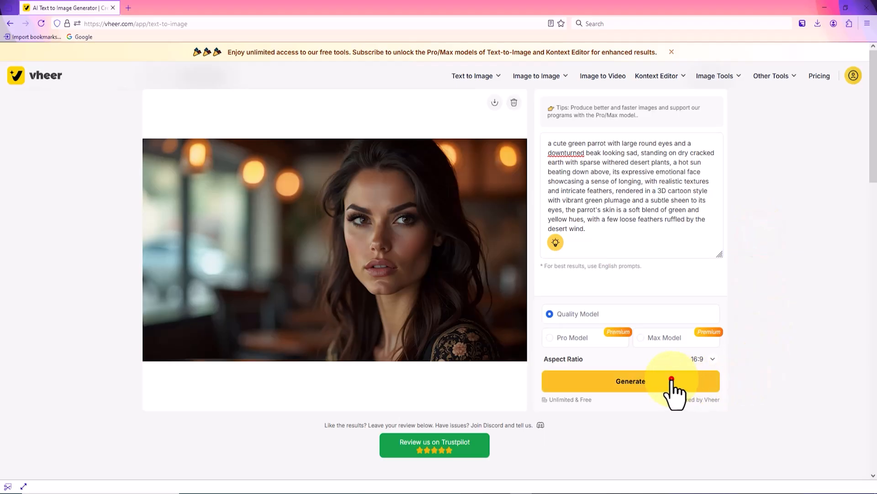
click(631, 381)
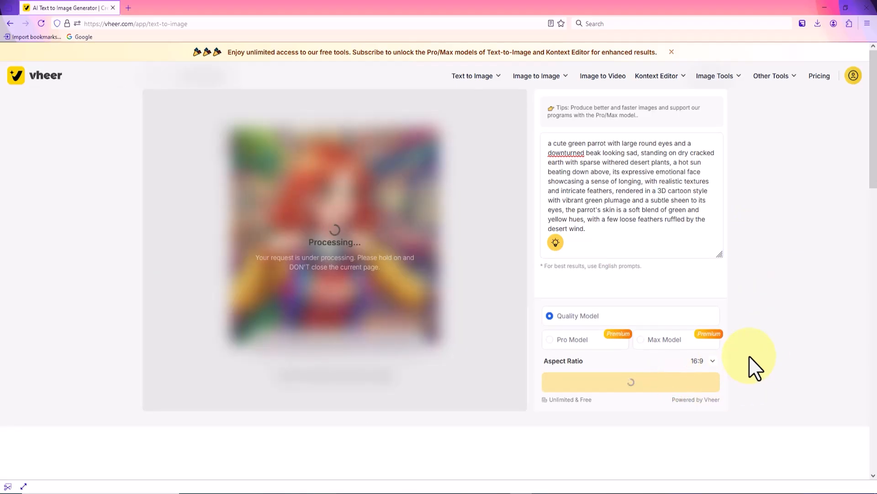
click(494, 101)
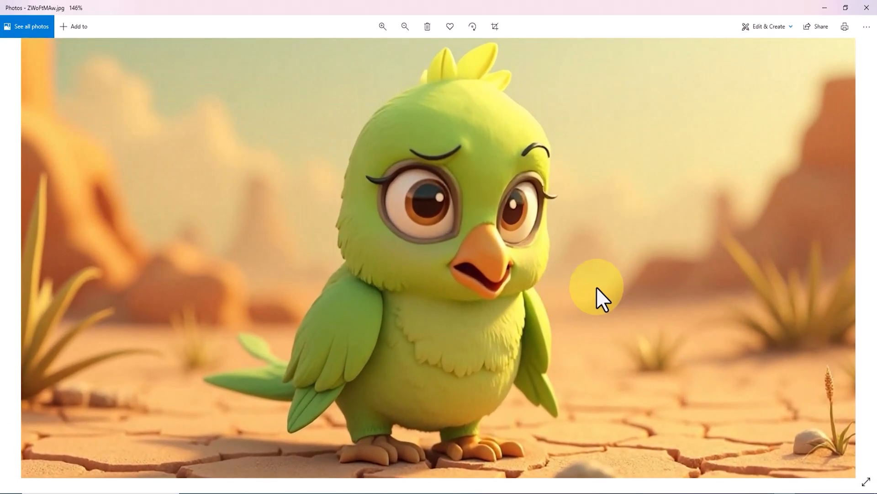
mouse_move(520, 246)
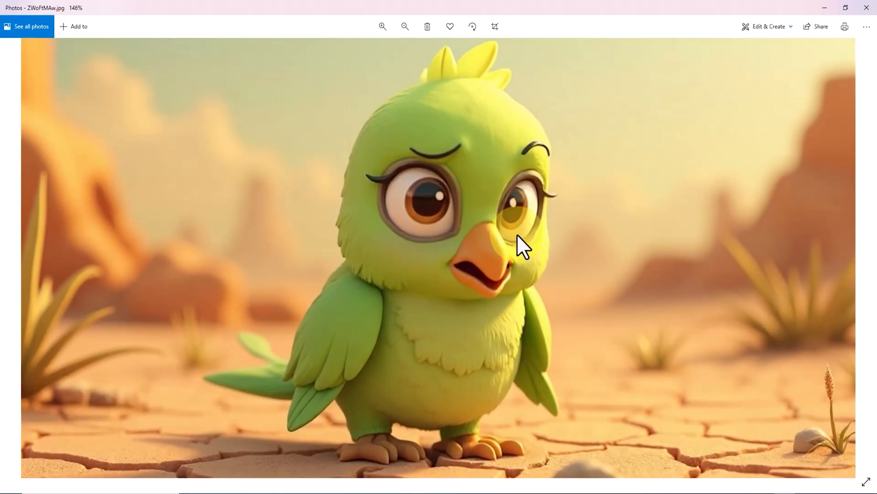
Zoom in on the parrot's face and feet in Photos, then zoom back out to the whole image
click(382, 27)
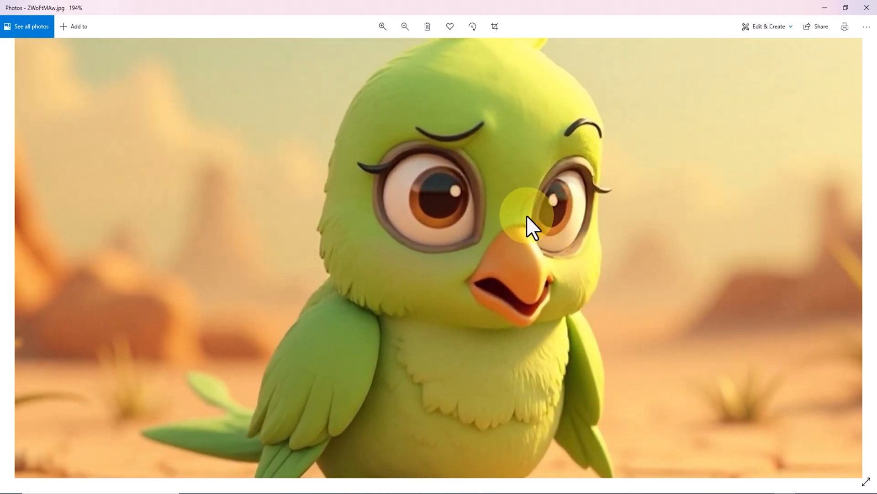
click(382, 26)
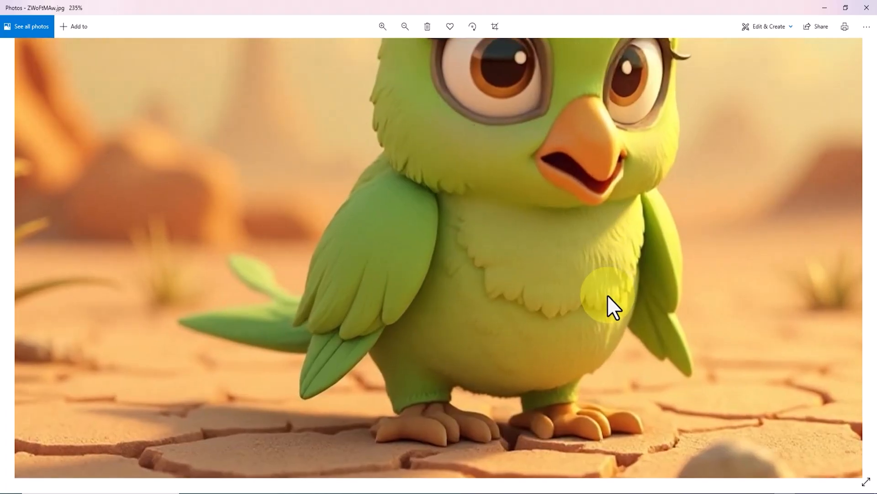
click(405, 27)
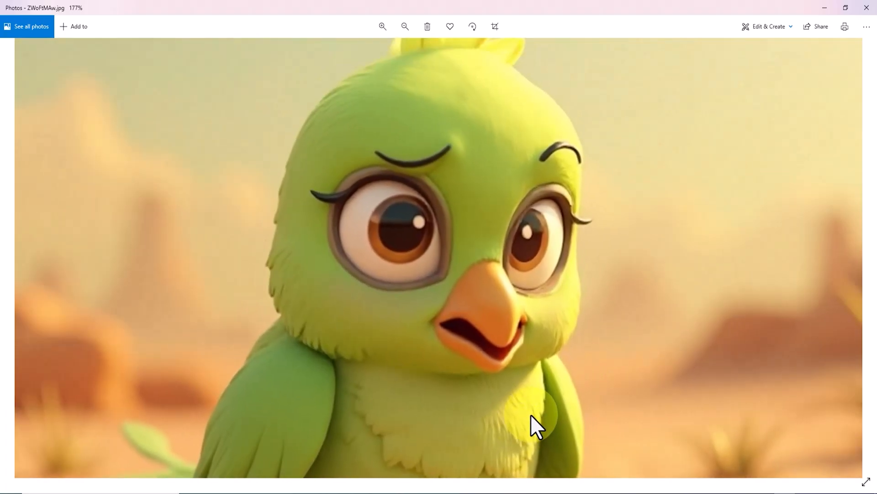
click(405, 27)
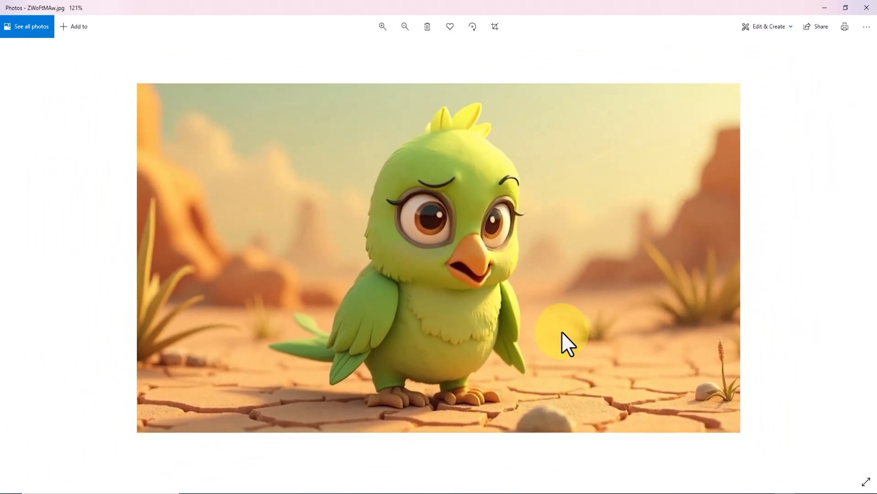
click(405, 27)
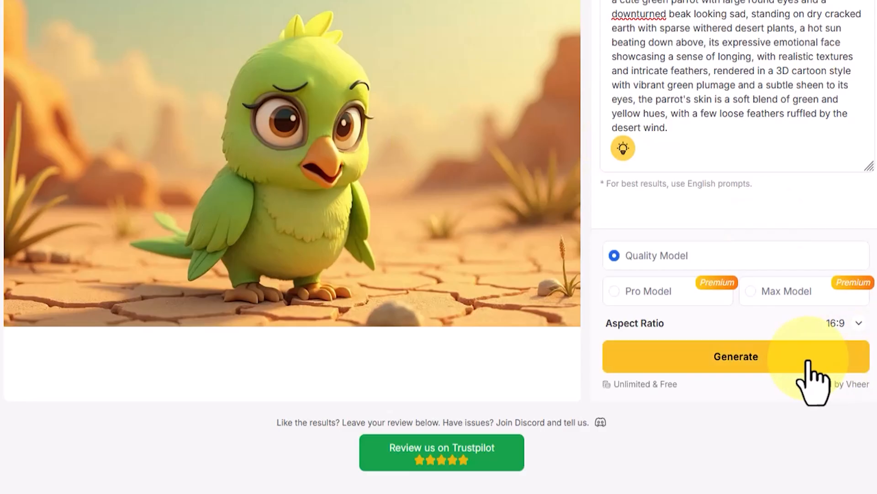
Generate another version of the desert parrot image, this time with a cactus beside it
click(735, 356)
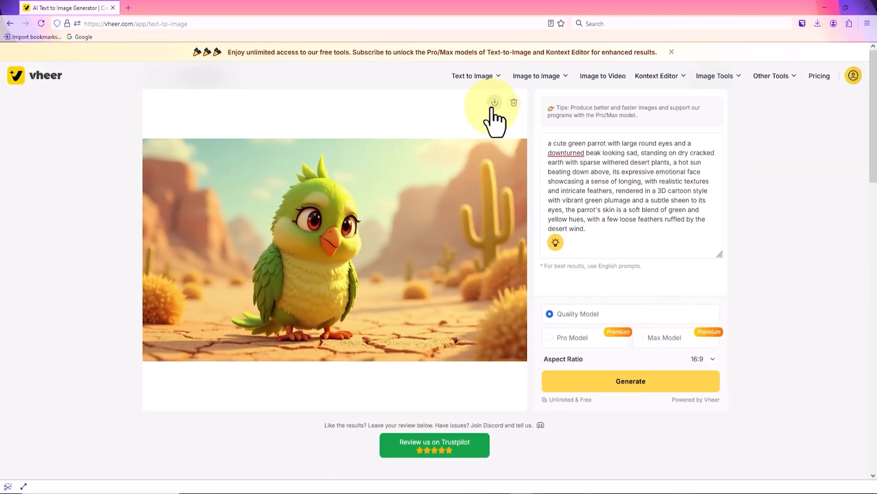
mouse_move(827, 61)
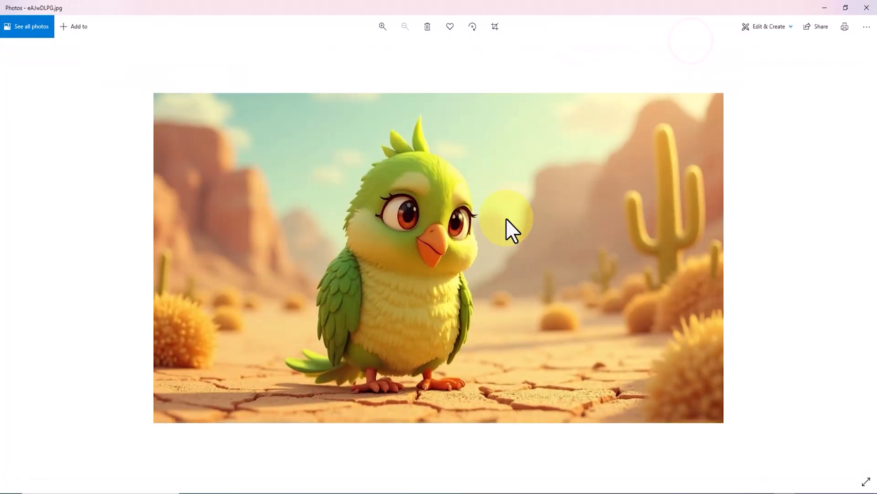
Zoom in to about 214% on the cactus parrot's face, then back out
click(382, 26)
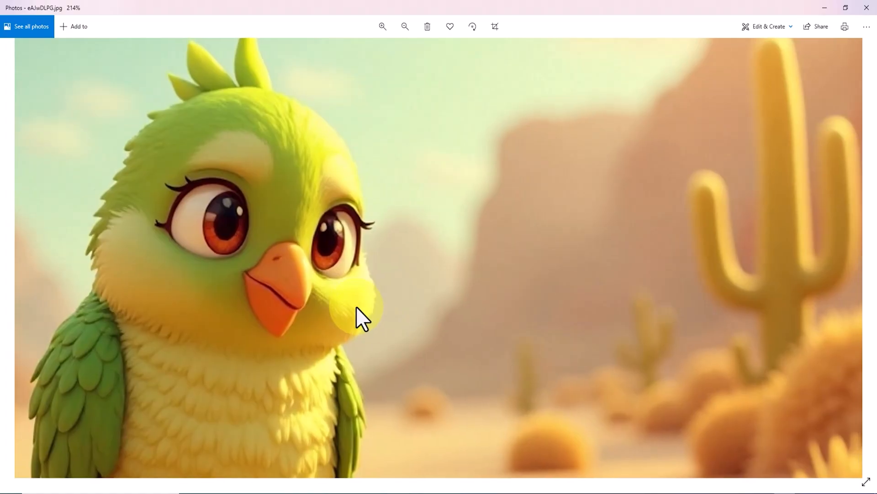
click(404, 26)
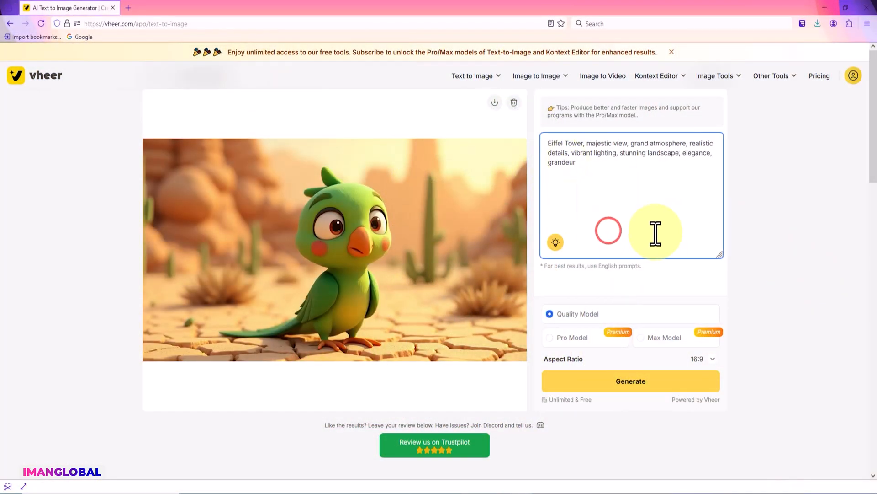
mouse_move(691, 386)
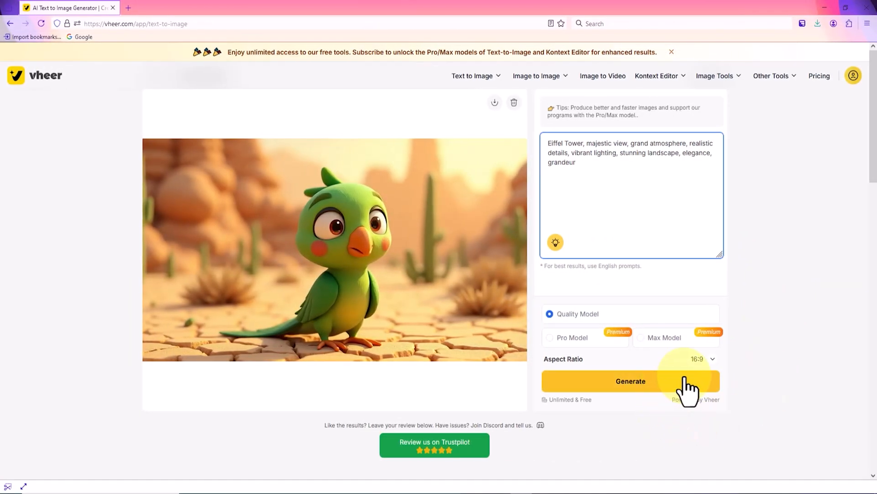
Generate the Eiffel Tower at sunset image from the pasted prompt
click(630, 380)
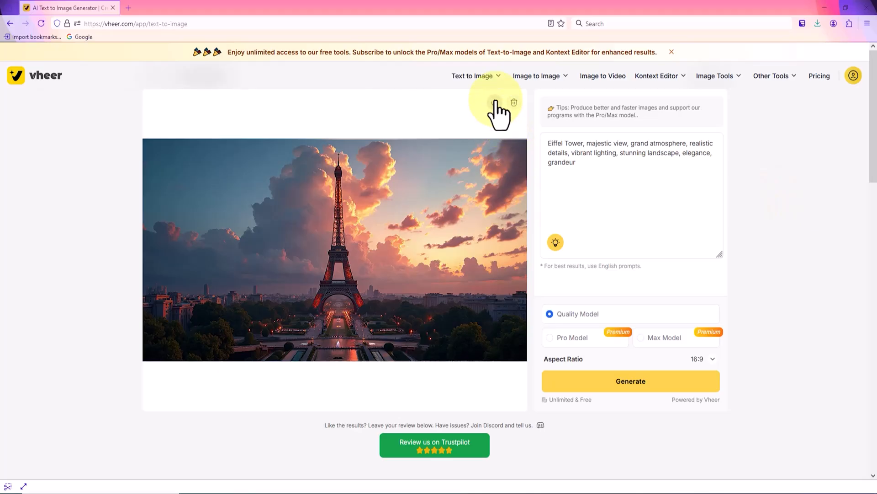
mouse_move(822, 40)
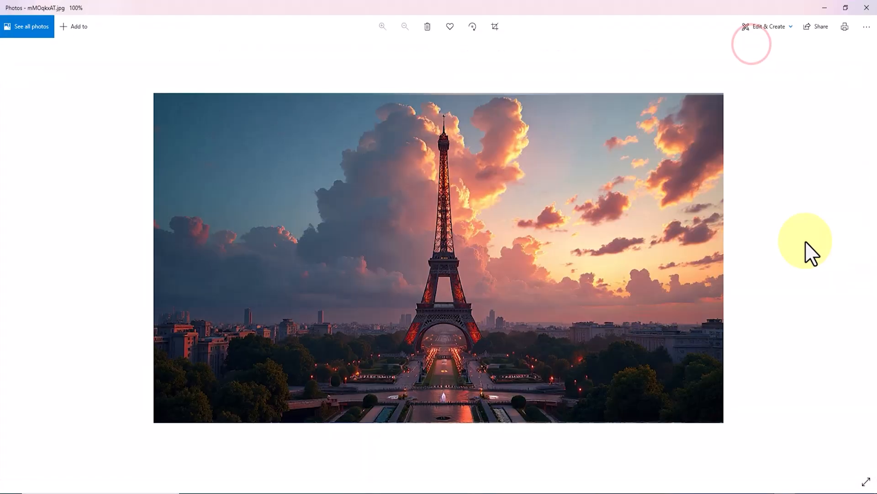
Zoom in on the Eiffel Tower top and clouds, return to full view, then zoom in slightly
click(382, 27)
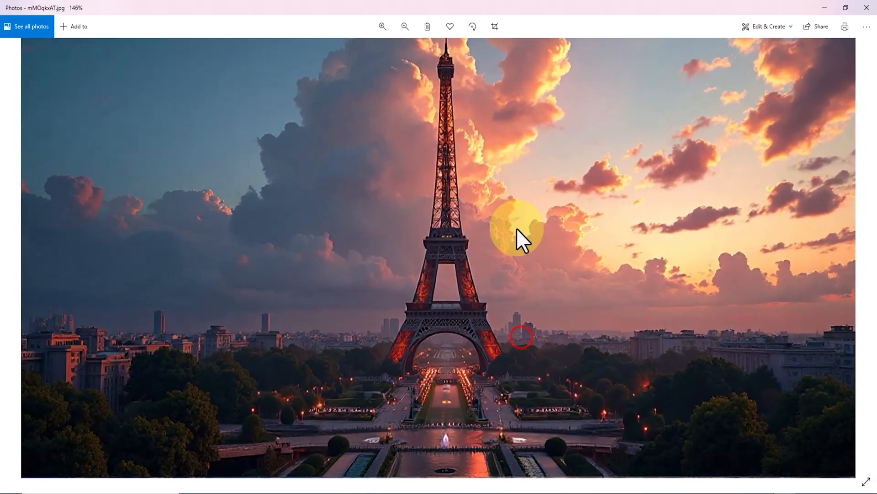
click(383, 26)
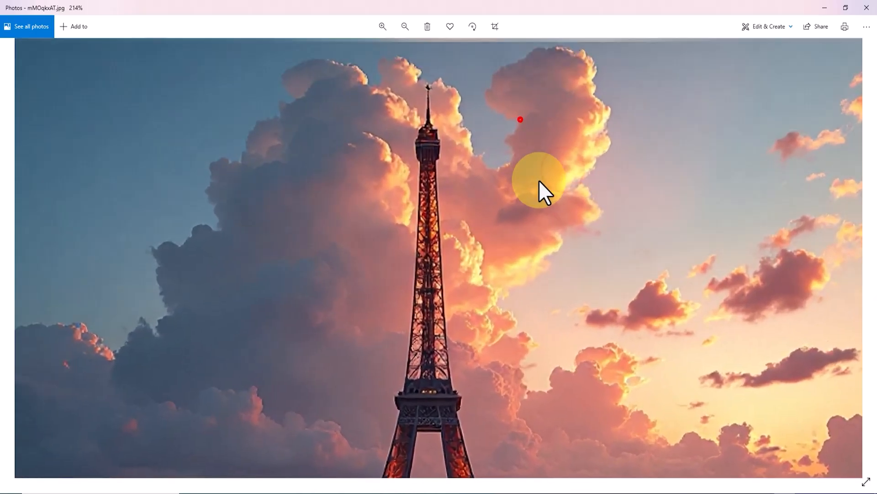
click(404, 27)
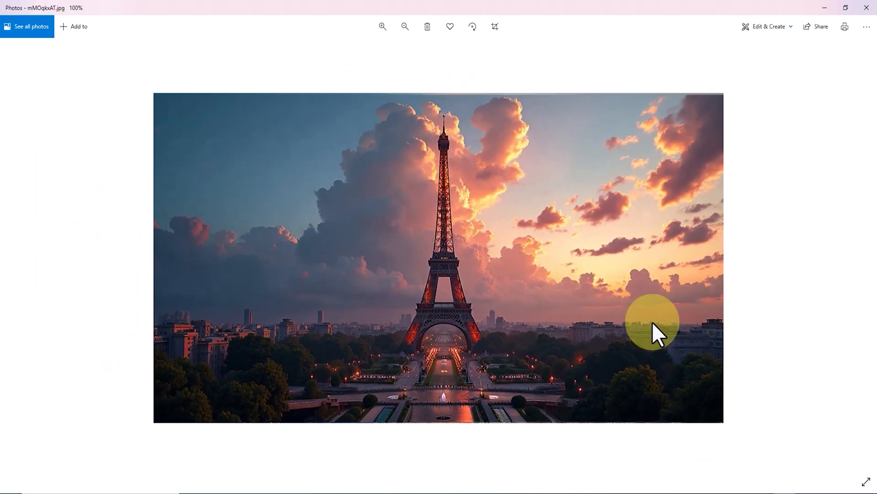
click(382, 27)
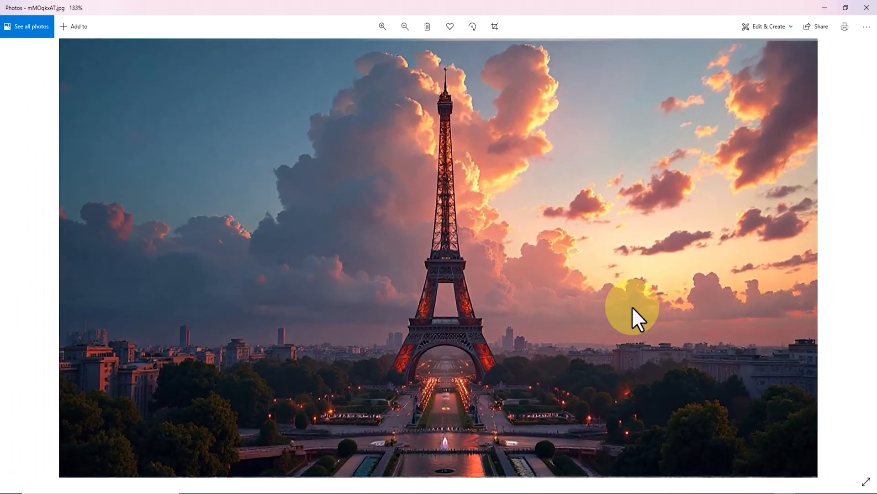
mouse_move(844, 26)
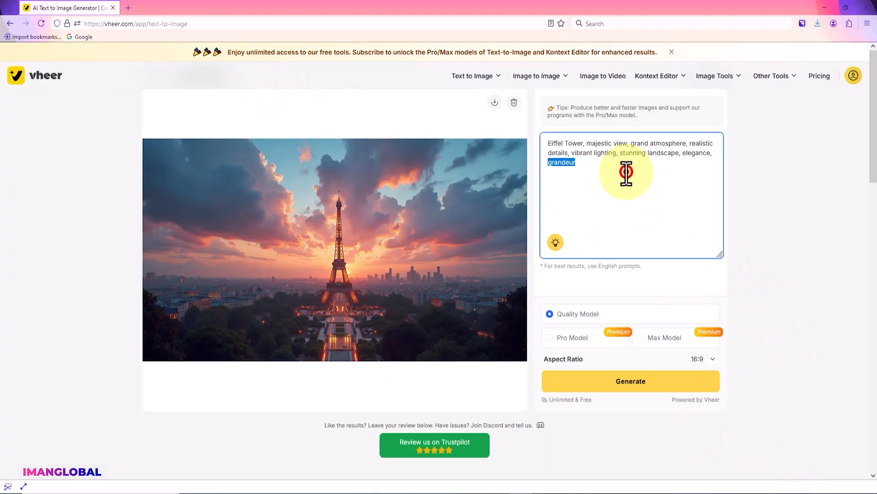
Enter the prompt, generate the black-and-white tiger running on water, and save the image file
text(Steampunk flying bicycle in the air, powered by a cute squirrel with aviator goggles, vibrant, painterly)
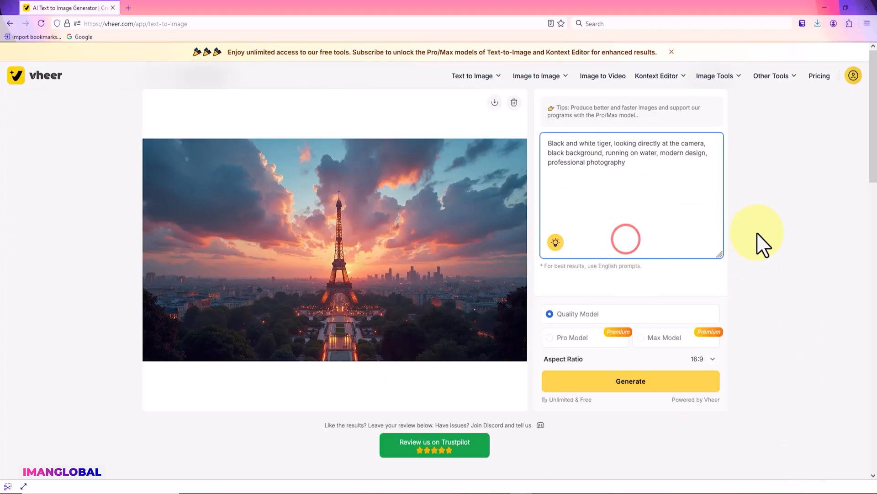
mouse_move(772, 352)
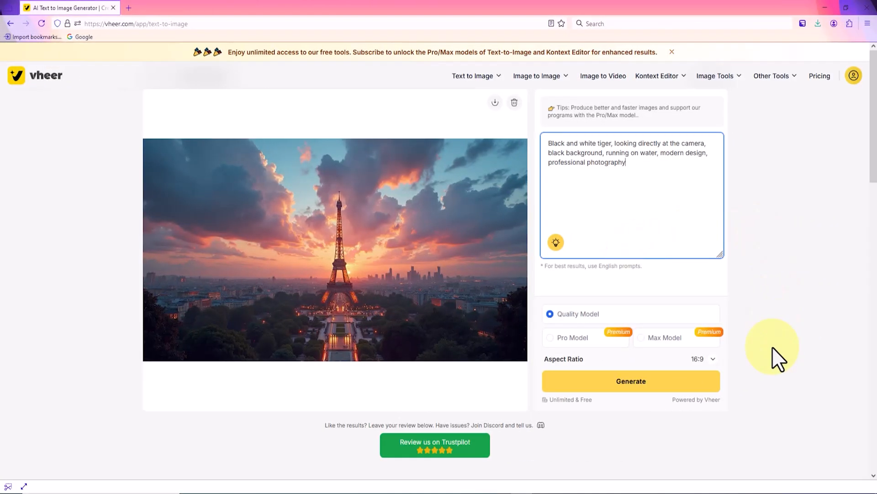
click(630, 381)
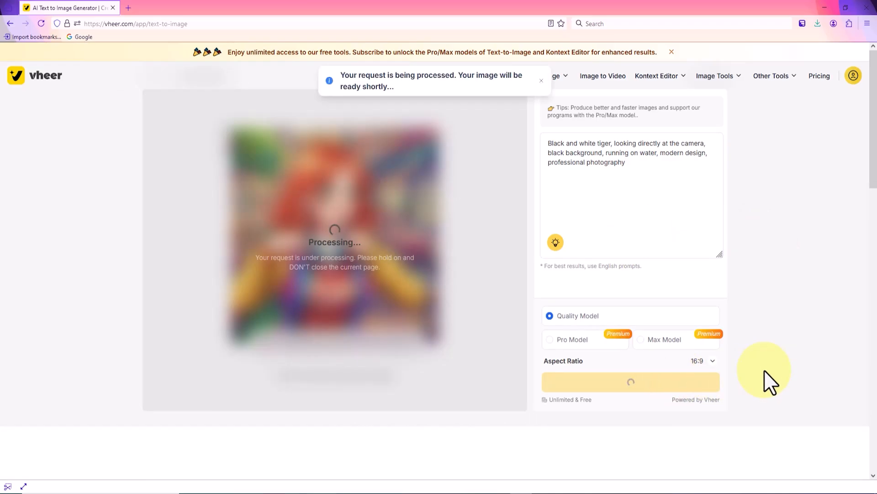
mouse_move(502, 118)
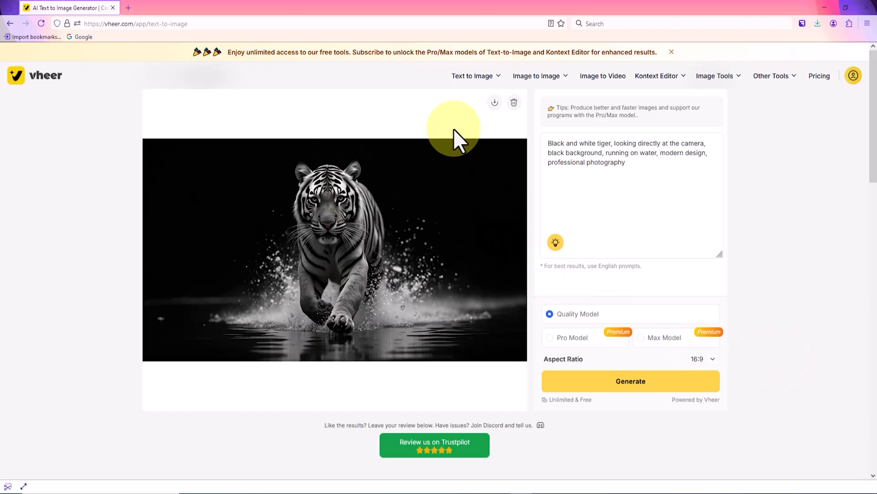
click(494, 102)
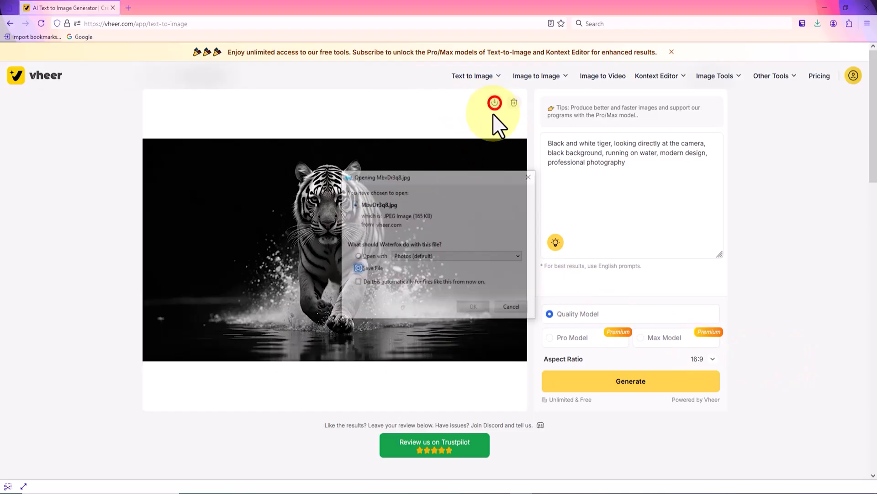
click(818, 23)
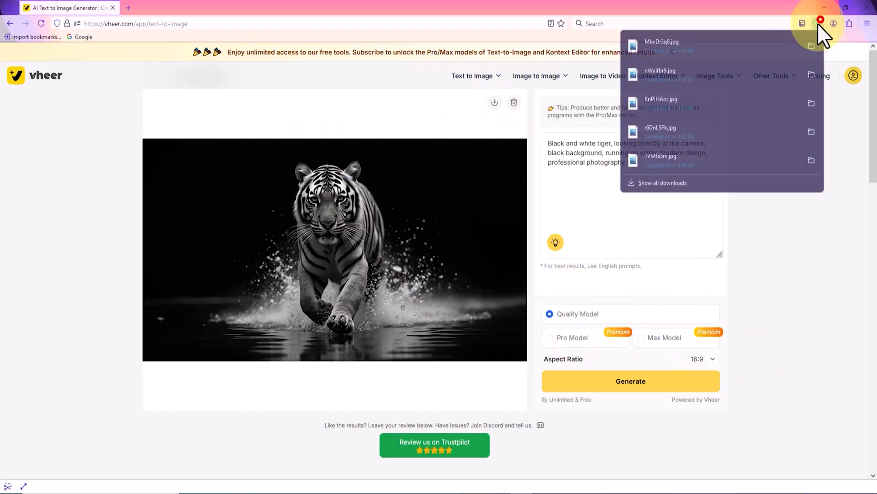
View the downloaded tiger image, zooming into its face and the water splash, then close Photos
click(662, 41)
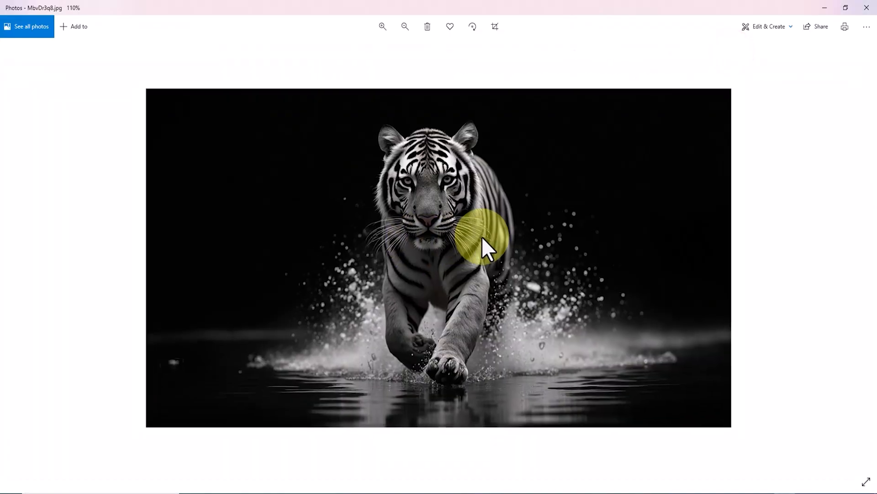
click(382, 27)
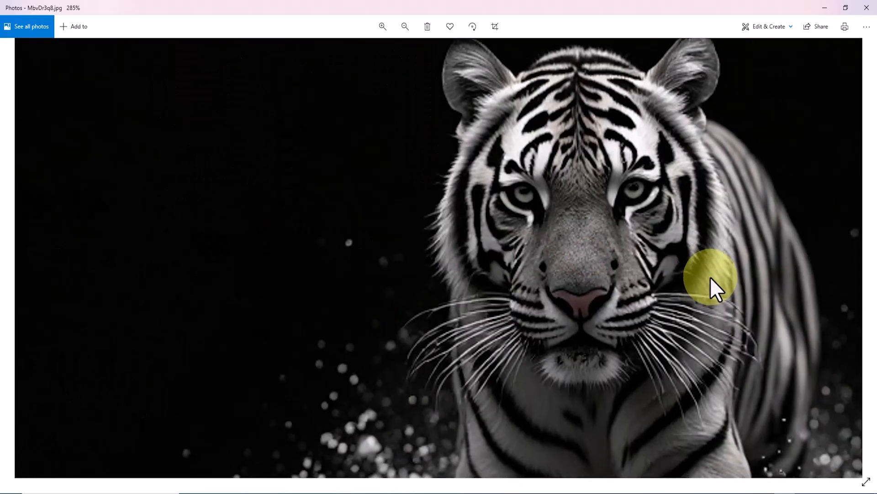
click(382, 26)
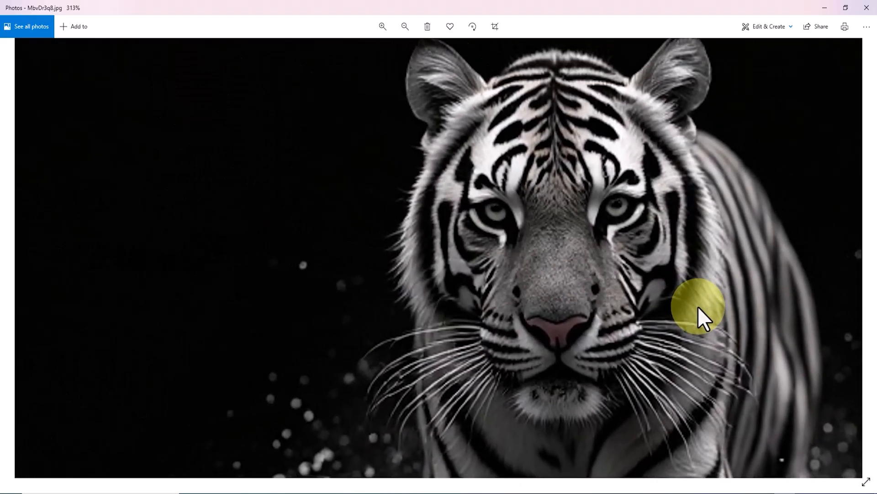
click(405, 26)
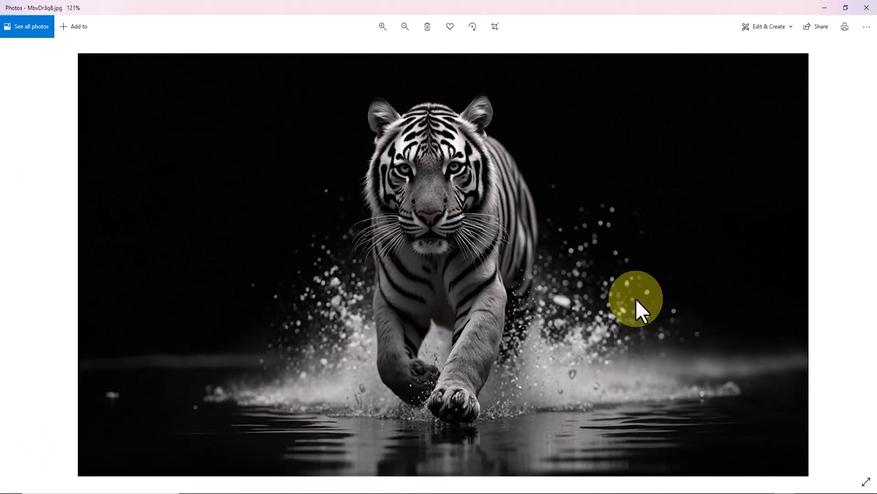
click(383, 27)
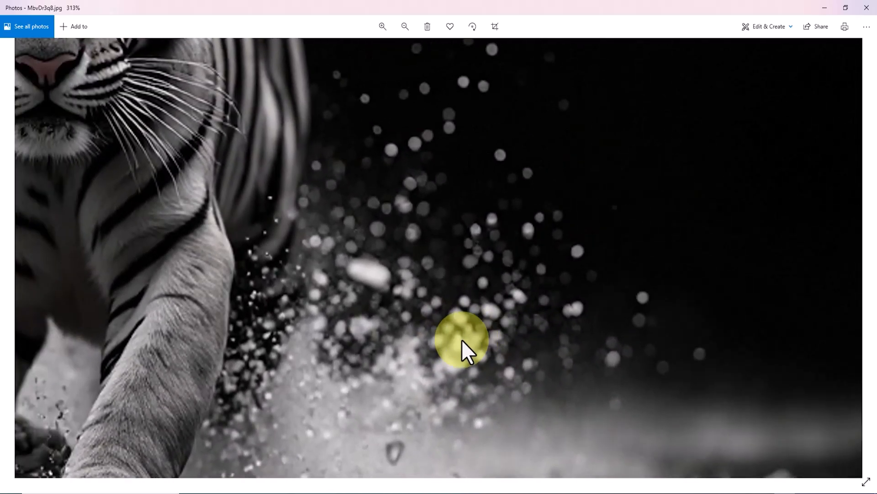
click(405, 27)
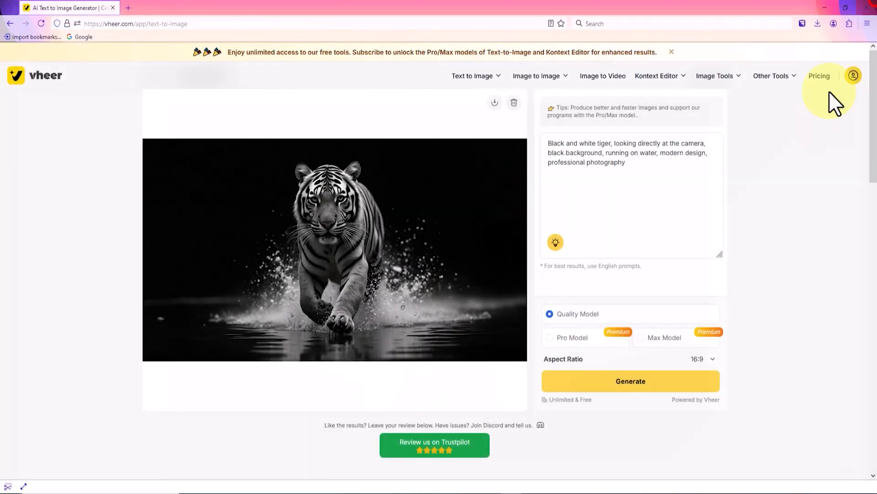
Generate the blue cyberpunk supercar on a rainy neon-lit street
click(630, 380)
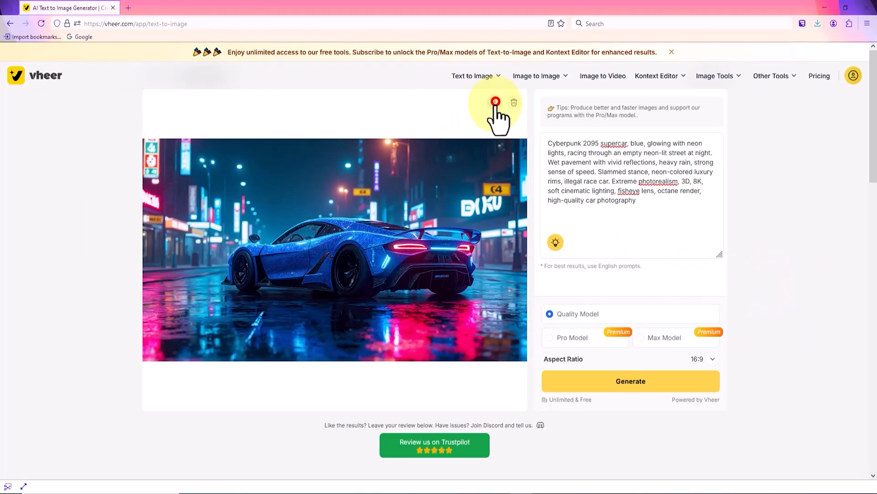
mouse_move(823, 42)
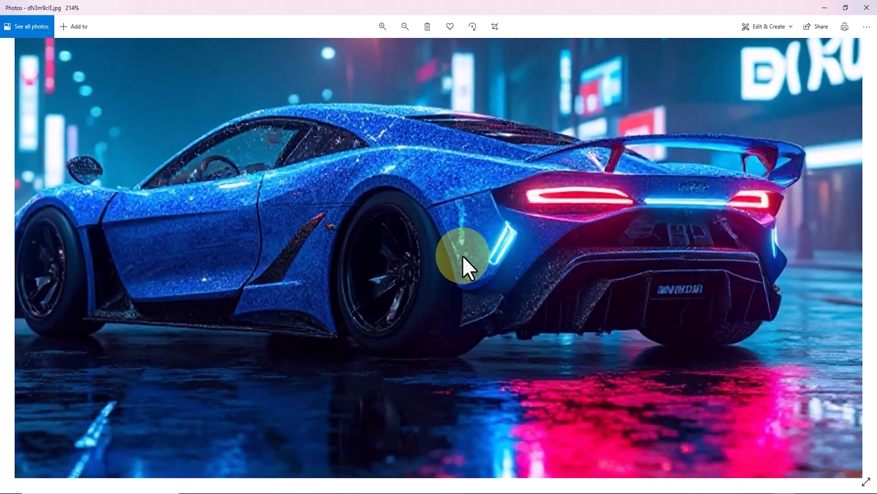
Zoom out to the whole car, in on its front, then out again
click(405, 27)
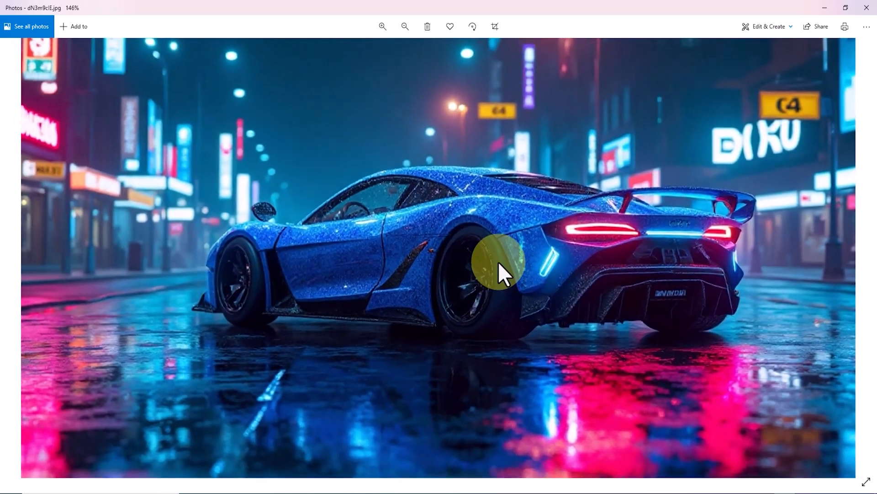
click(382, 26)
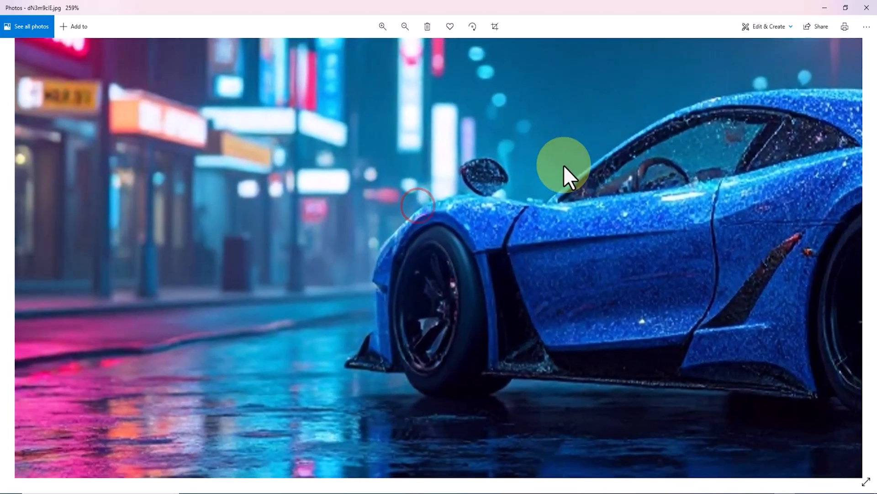
click(405, 26)
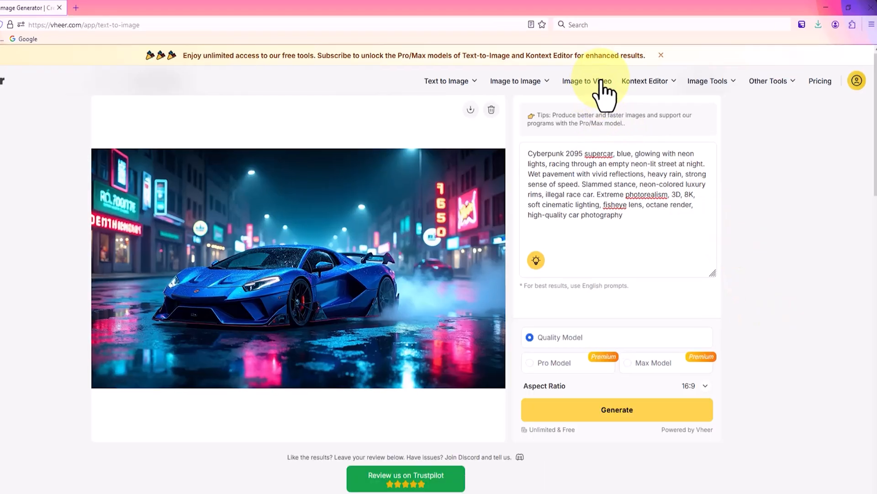
Start Generate Video from Image and upload the blue supercar JPG as the source
click(585, 81)
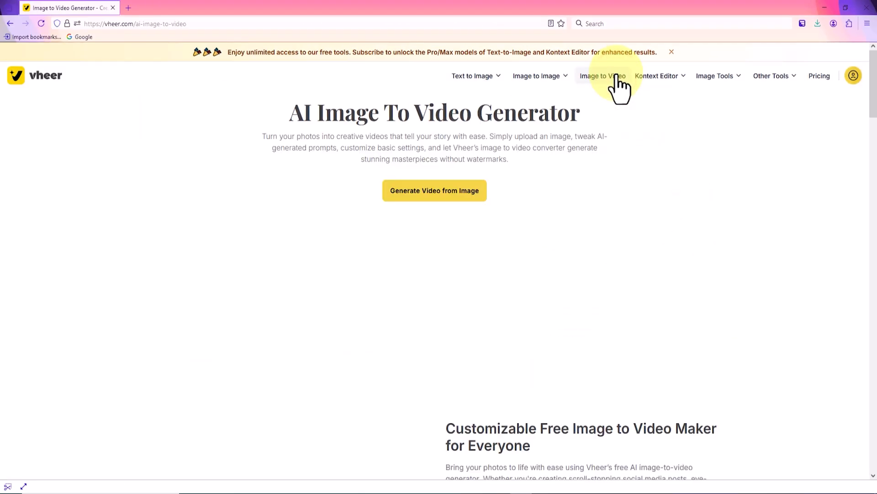
click(434, 190)
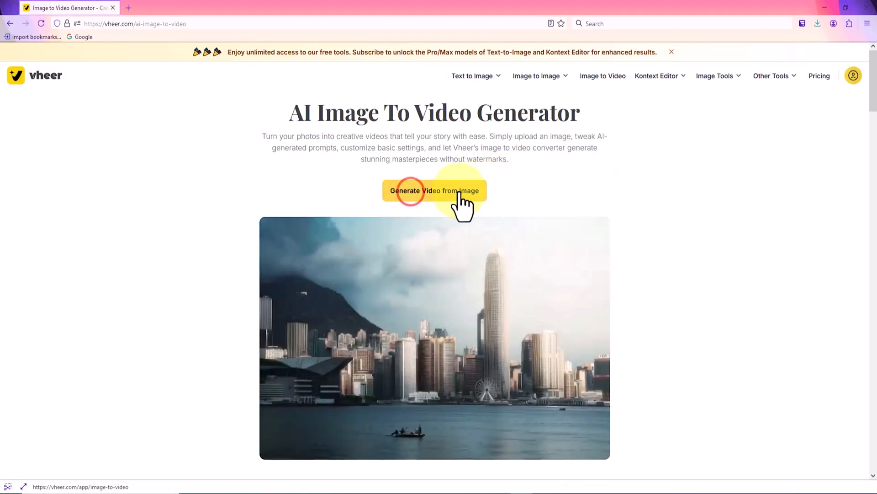
click(435, 190)
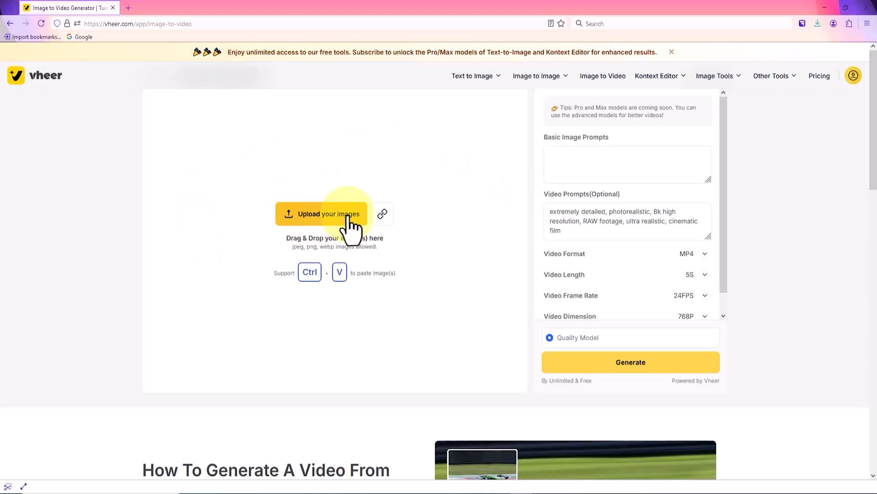
click(320, 214)
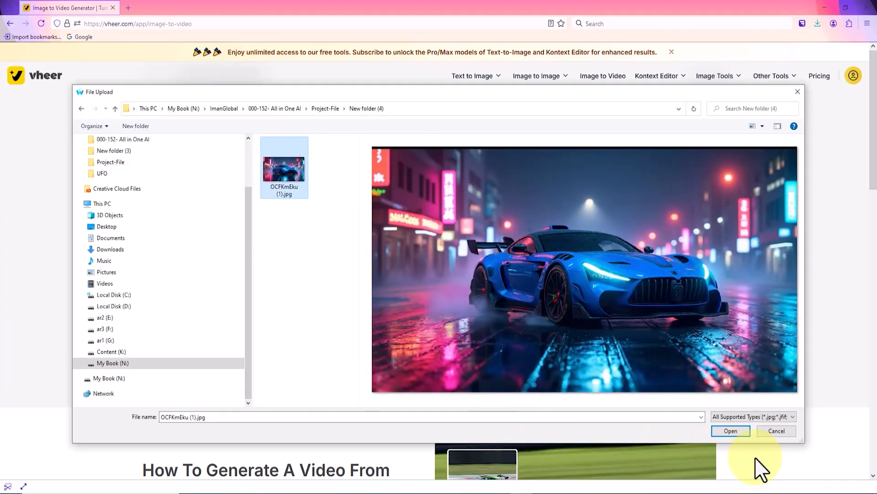
click(730, 430)
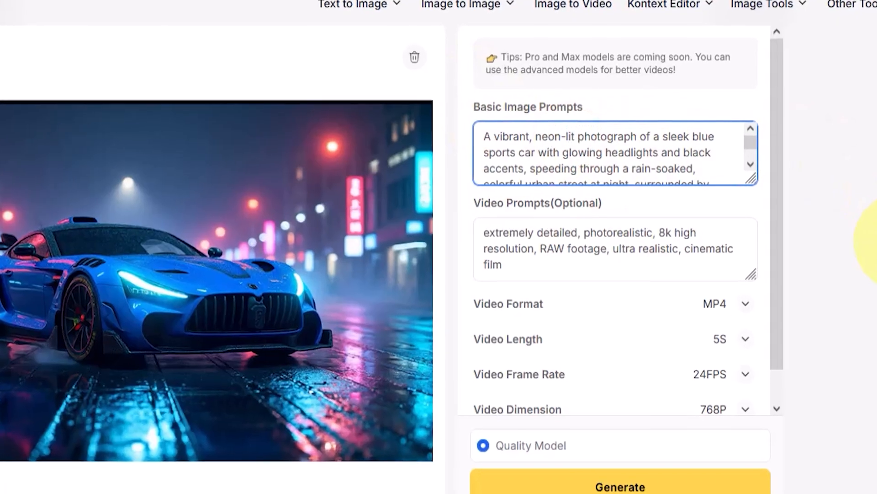
Replace the video prompt with a slow cinematic circling shot of the parked supercar
click(549, 256)
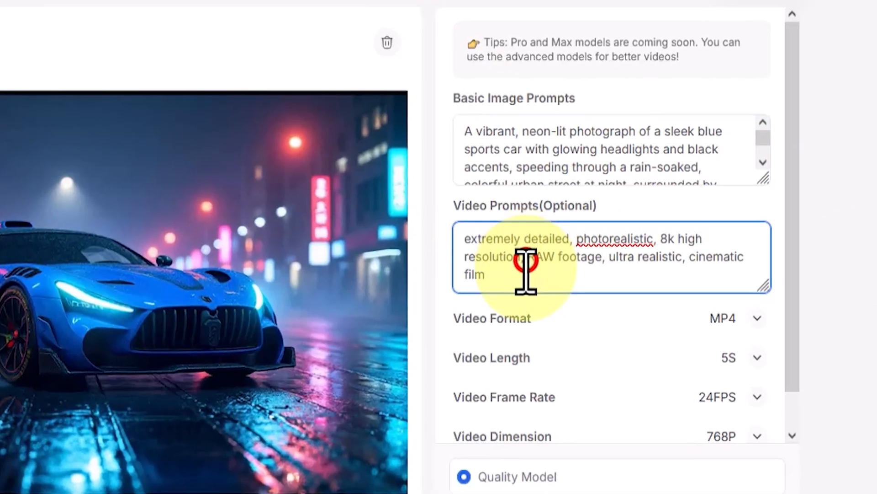
key(ctrl+a)
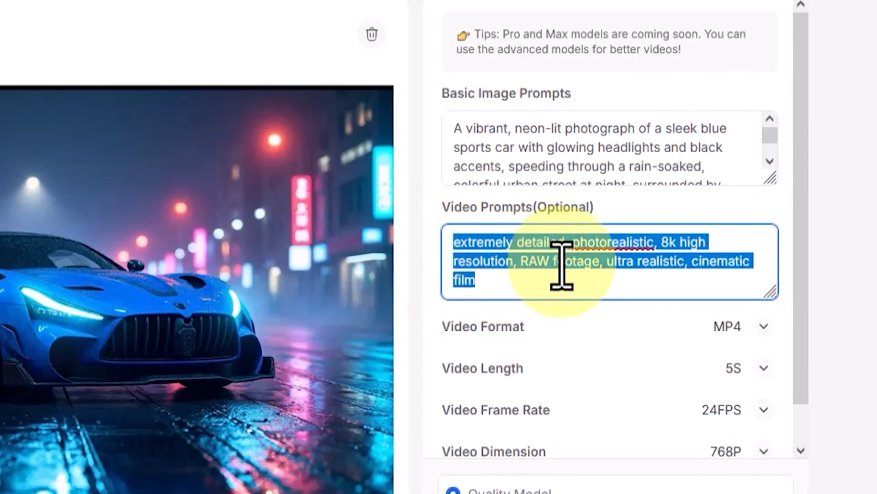
right_click(579, 263)
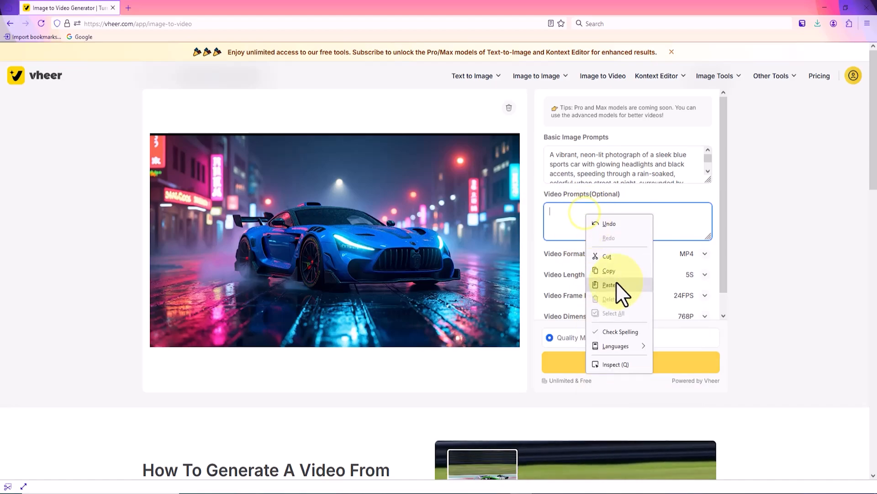
click(609, 285)
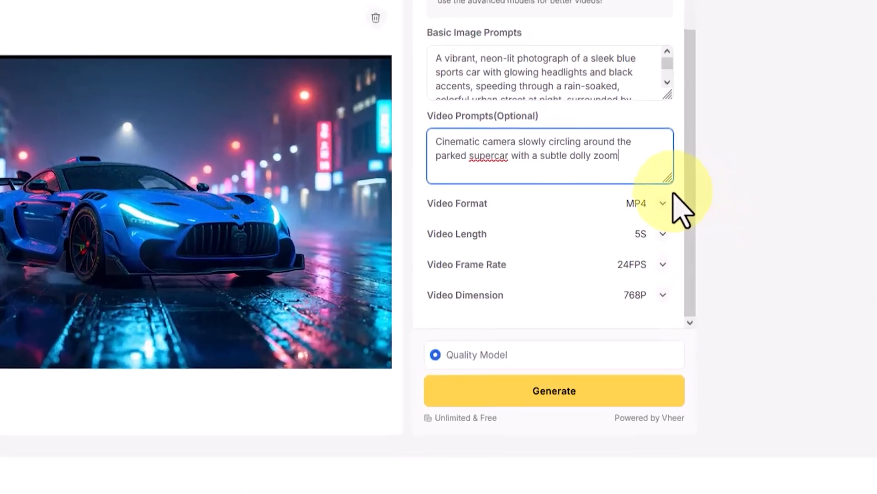
Confirm video length 5s, frame rate 24FPS and dimension 768P in their dropdowns
click(646, 203)
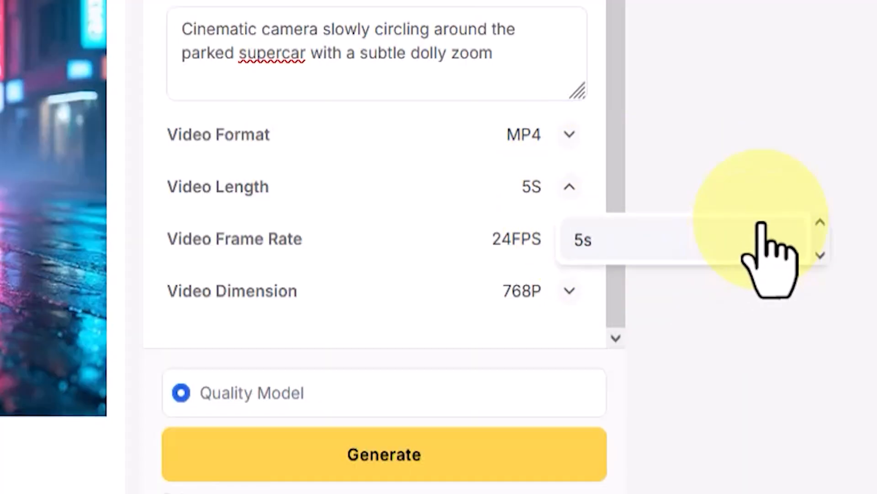
click(567, 186)
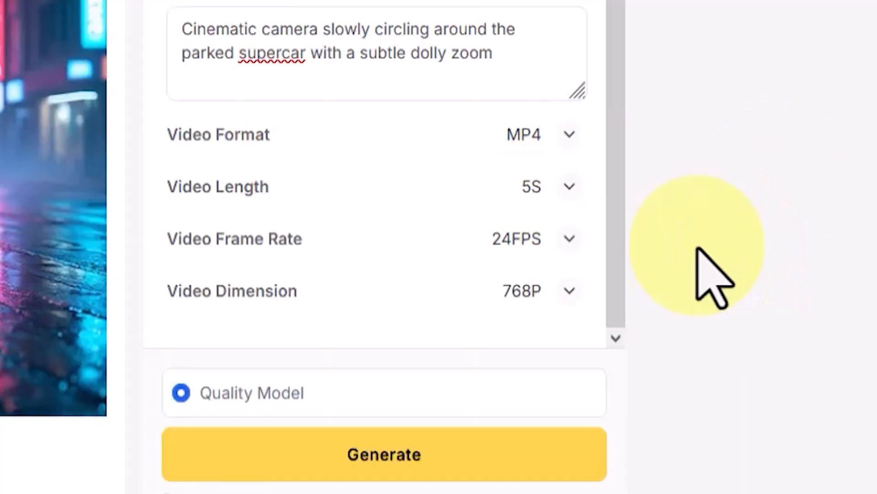
click(571, 239)
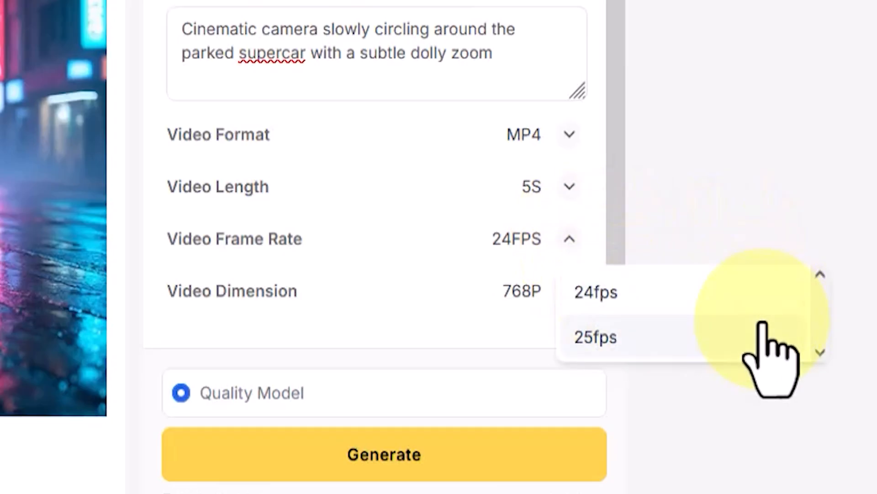
click(595, 291)
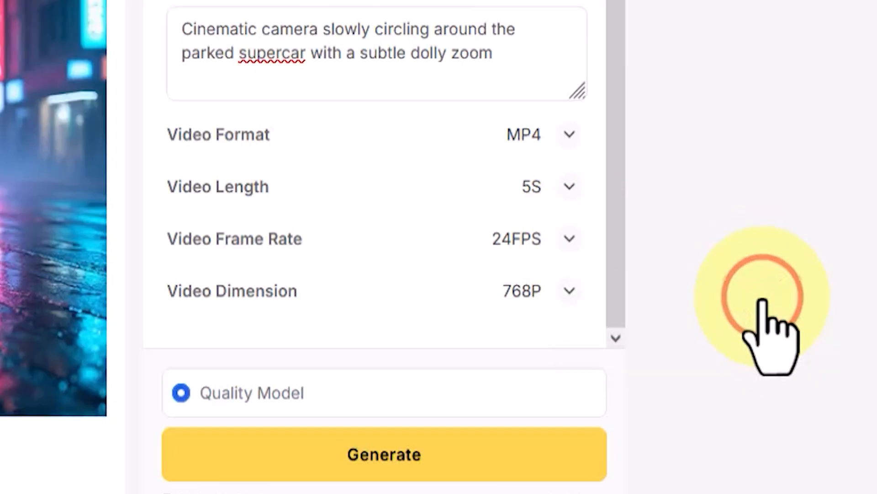
click(568, 291)
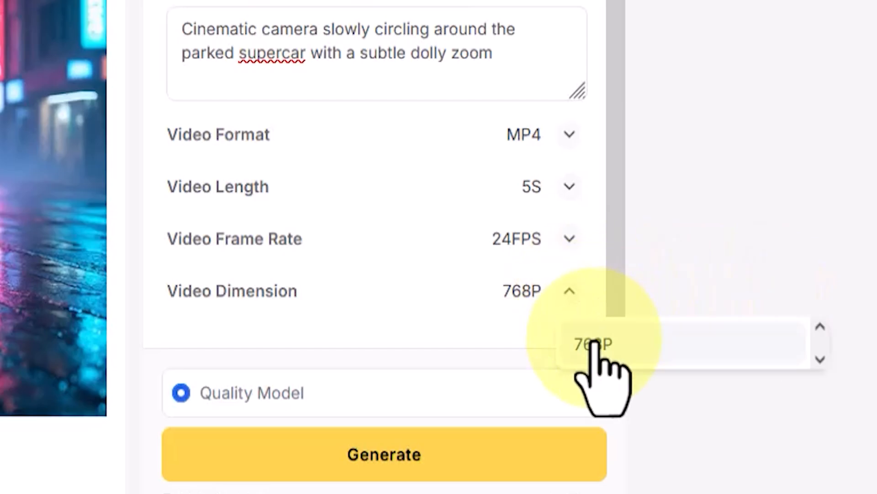
click(592, 344)
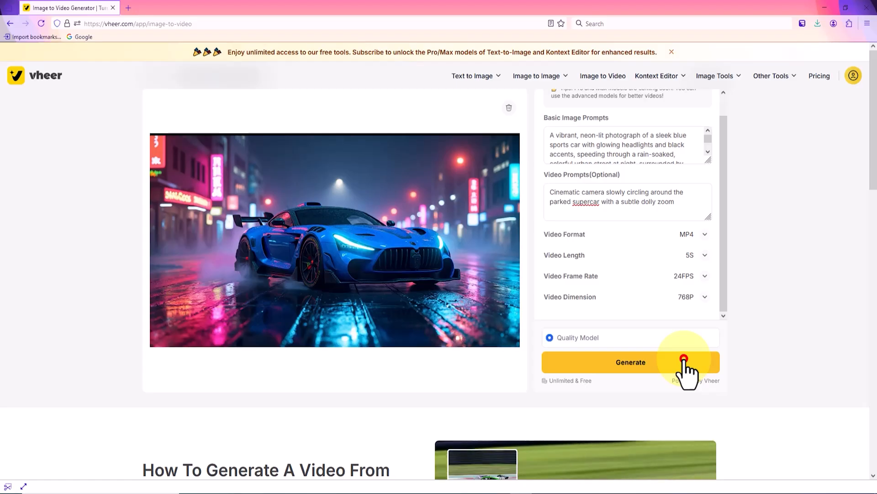
Generate the supercar video, then delete the source image to reset the uploader
click(630, 362)
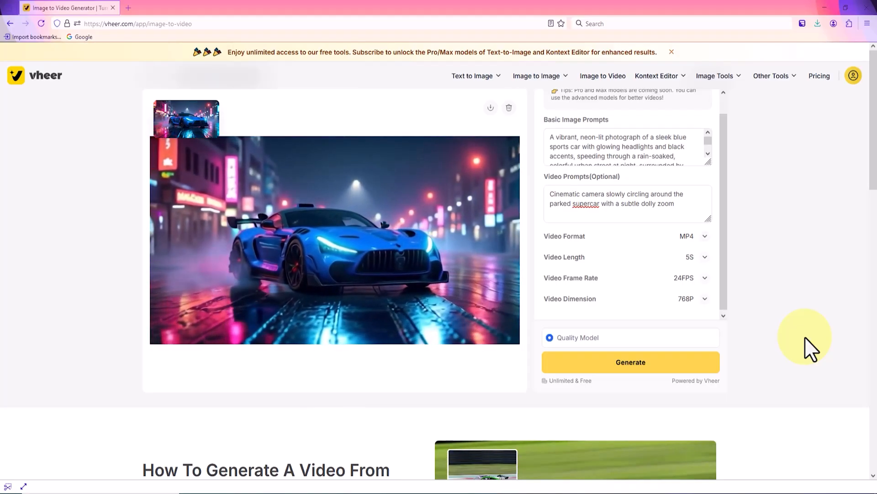
click(508, 108)
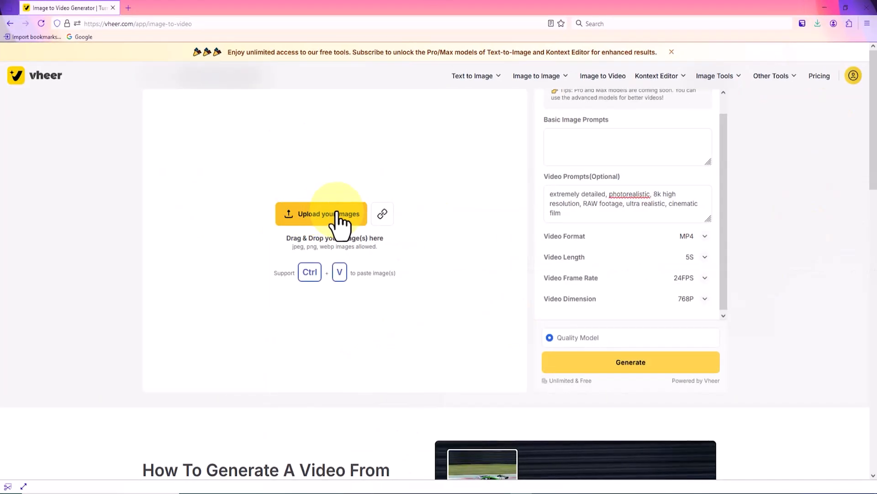
Upload 01.jpg, the purple-haired girl with a crystal ball, as the new source image
click(321, 214)
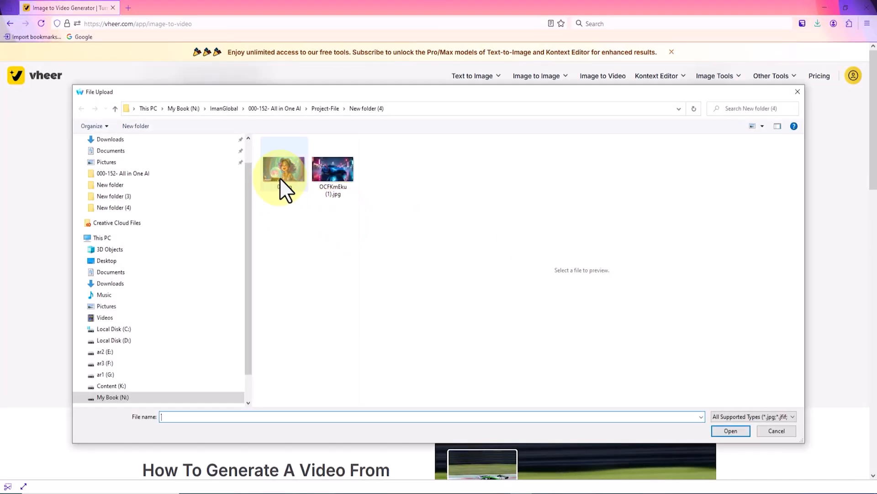
click(283, 163)
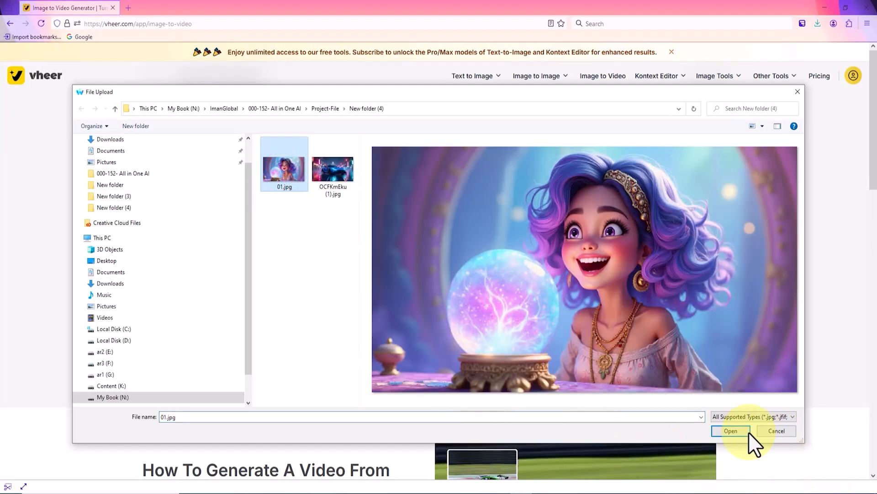
click(730, 430)
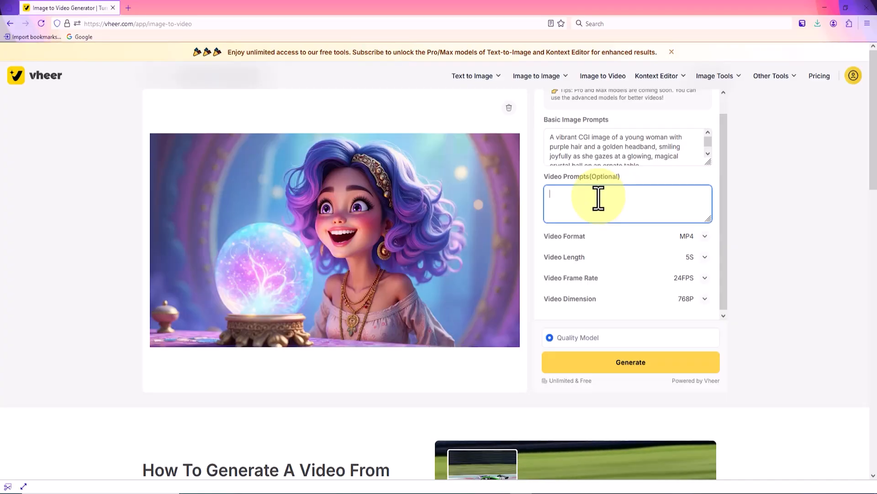
Generate a video from the prompt 'The young fortune teller smiles brightly...' and play it
text(The young fortune teller smiles brightly and moves with excitement as swirling, glowing shapes dance inside the crystal ball.)
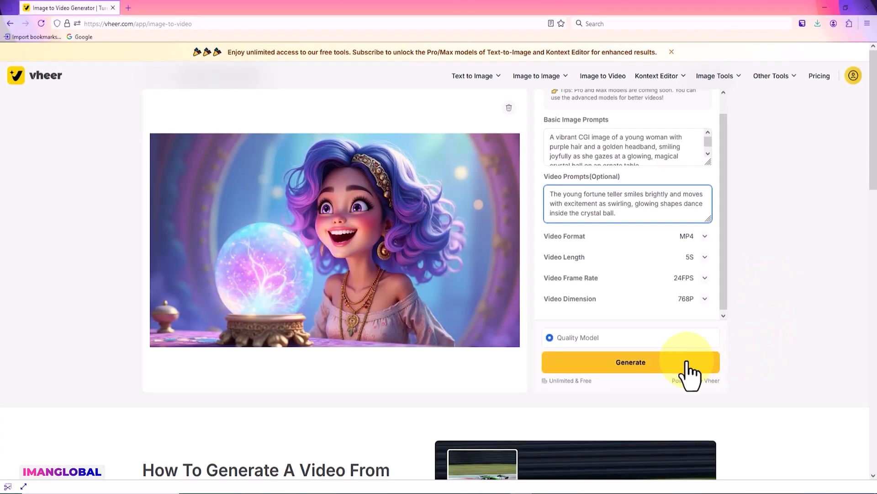
click(631, 362)
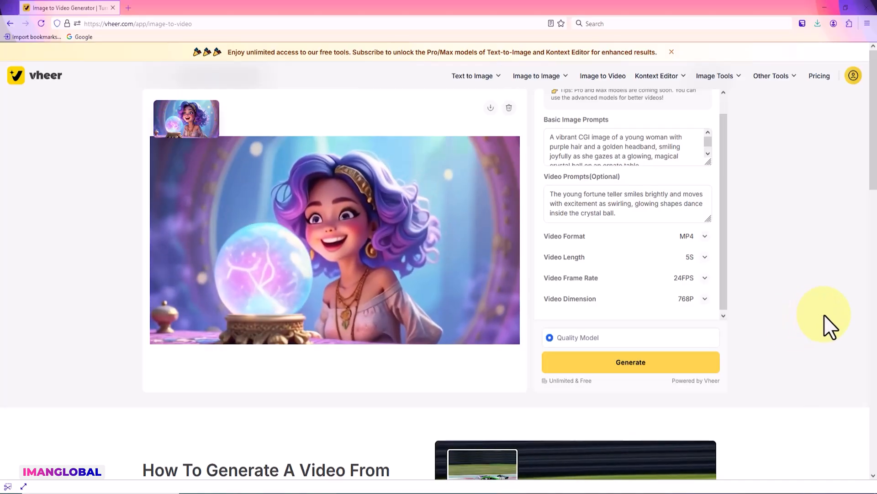
click(335, 240)
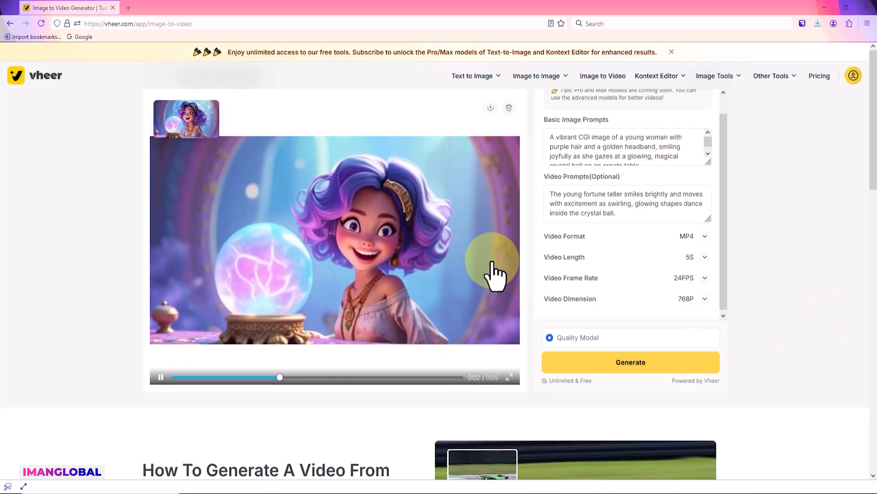